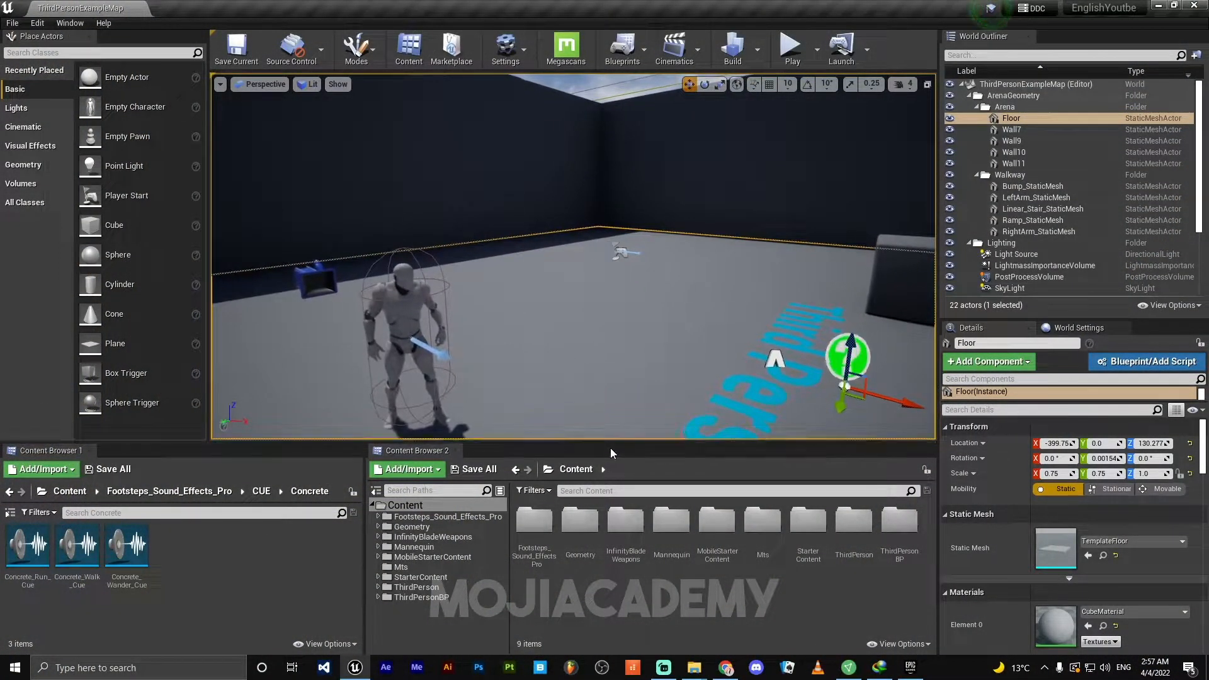
{"action": "mouse_move", "coordinate": [626, 531]}
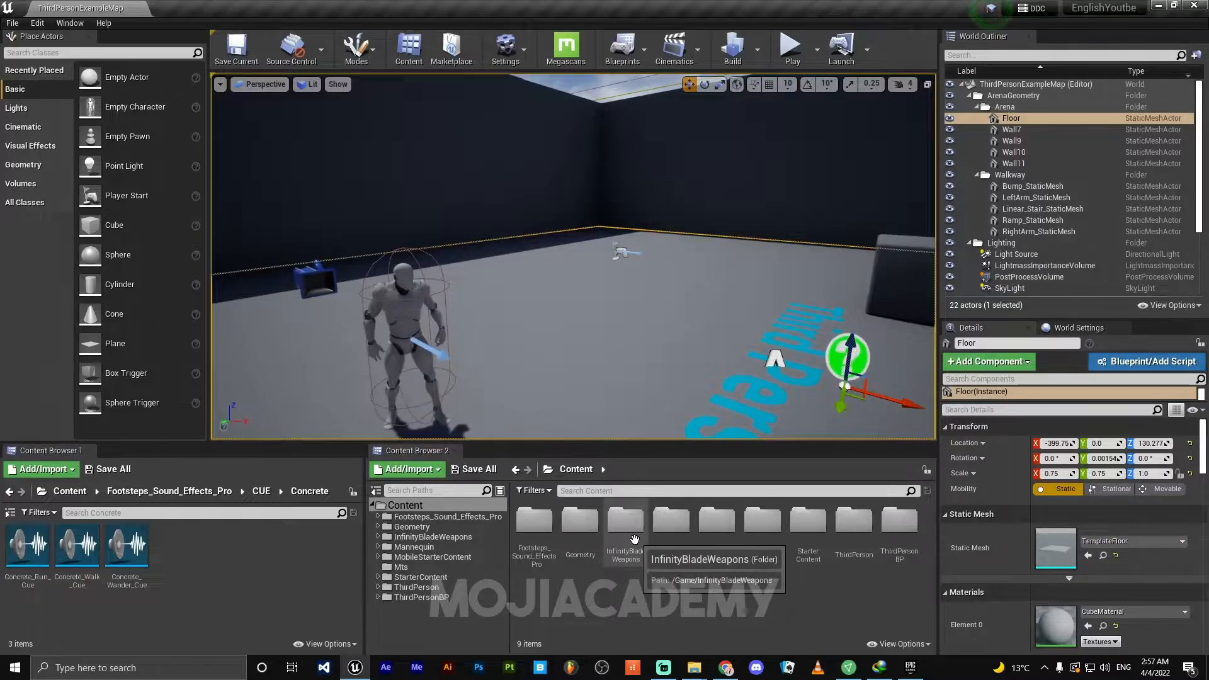
Review the Infinity Blade: Weapons pack page and open its InfinityBladeWeapons content folder.
{"action": "double_click", "coordinate": [624, 527]}
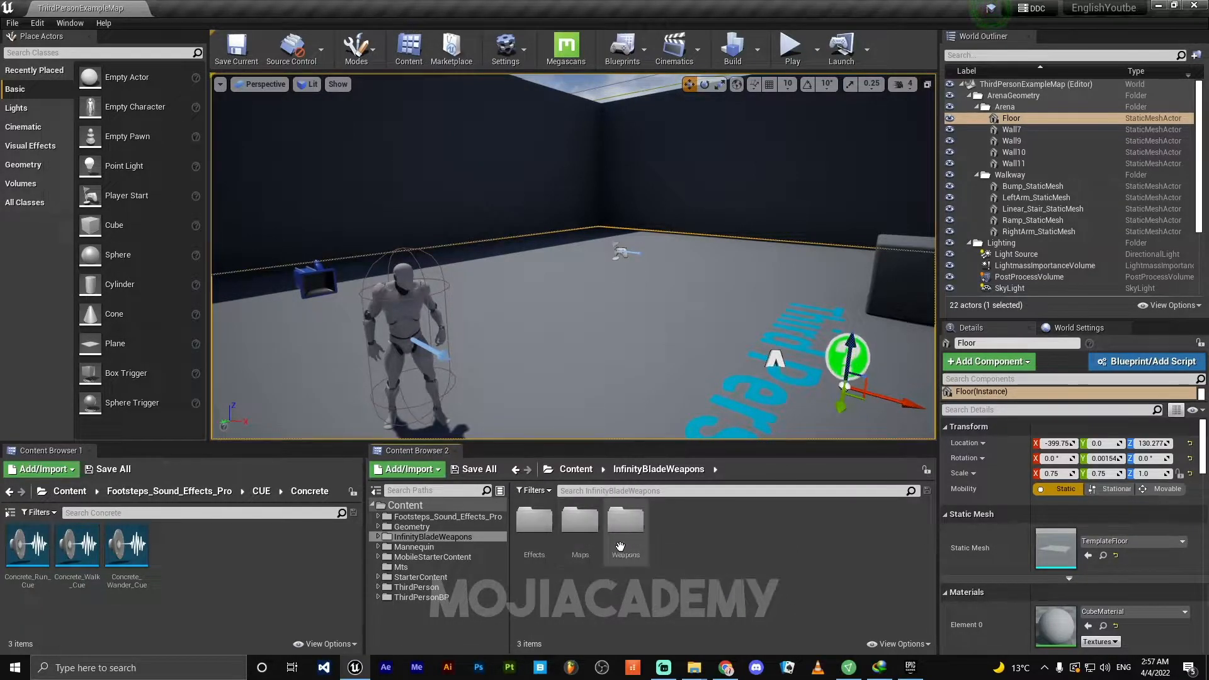
{"action": "mouse_move", "coordinate": [902, 668]}
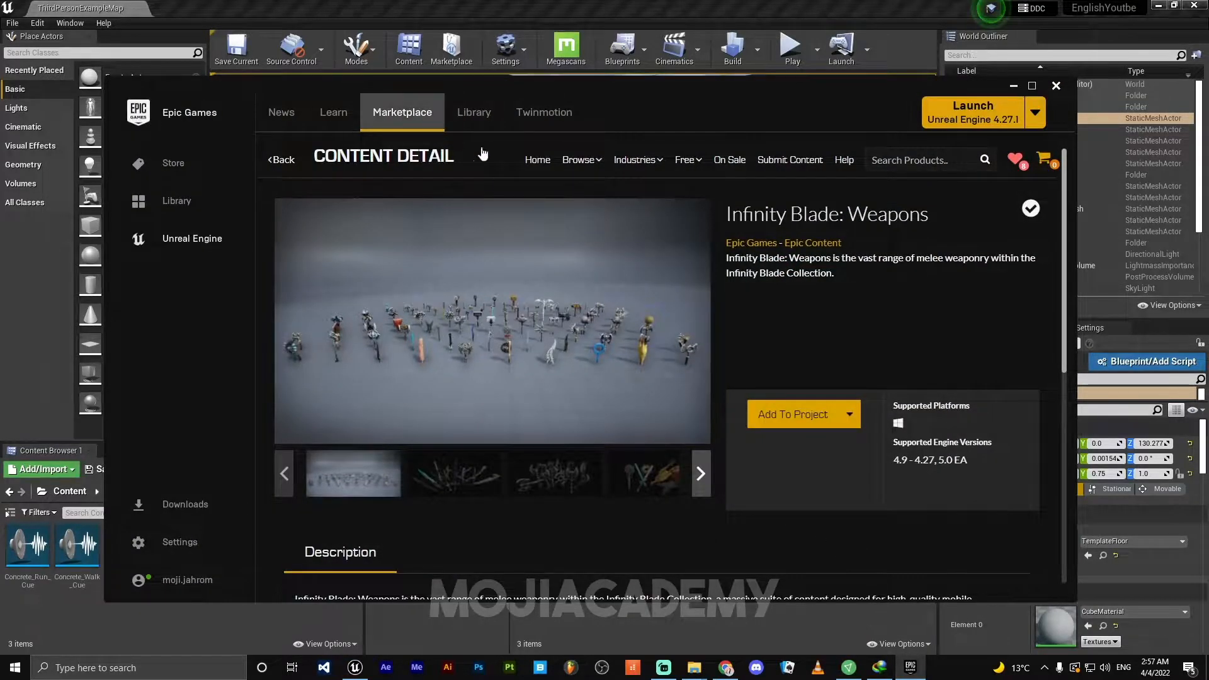
{"action": "double_click", "coordinate": [826, 215]}
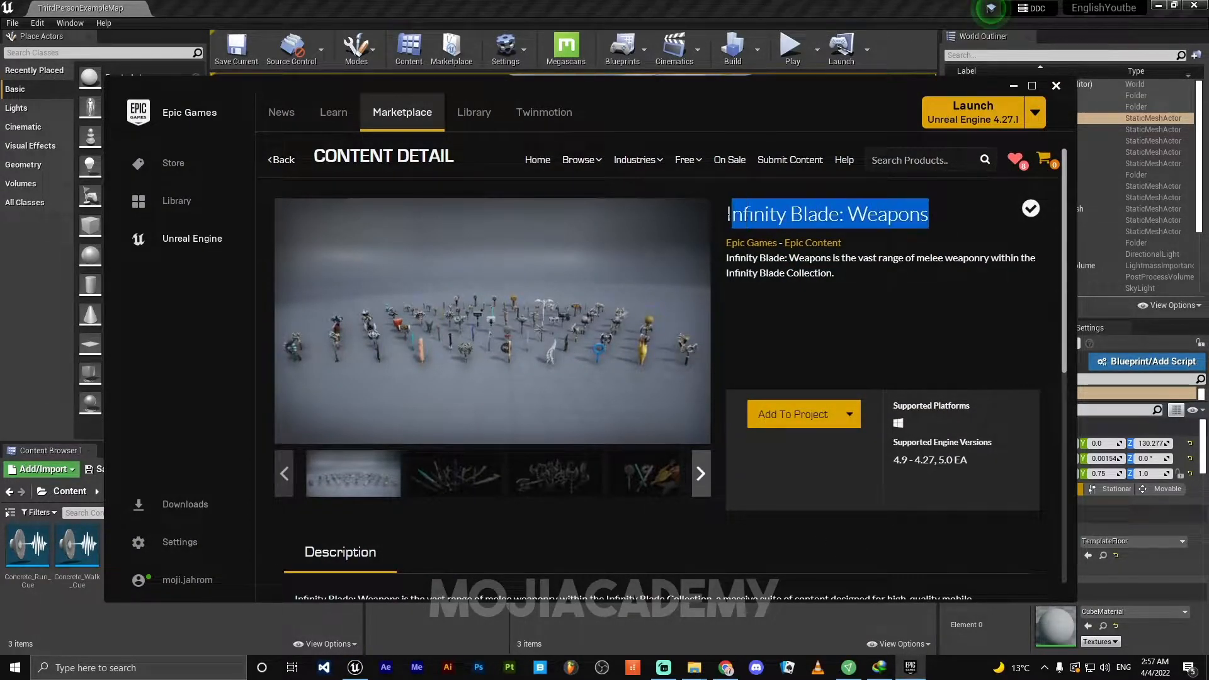
{"action": "scroll", "scroll_direction": "down", "scroll_amount": 3}
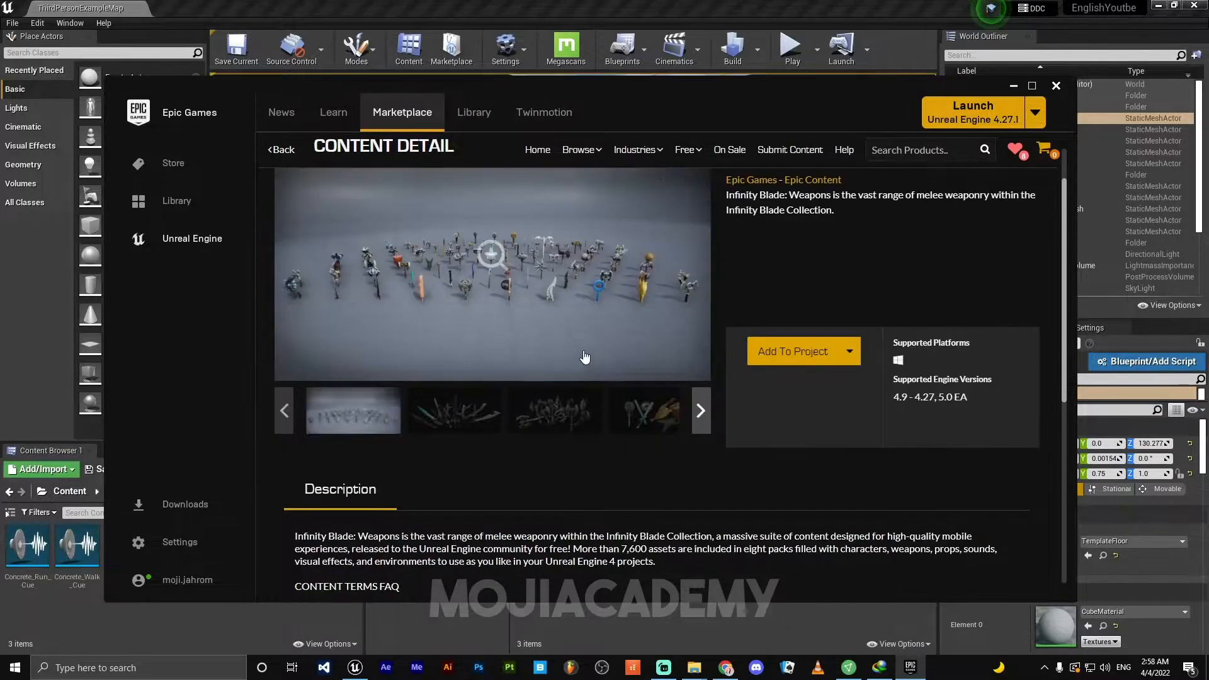
{"action": "left_click", "coordinate": [1055, 85]}
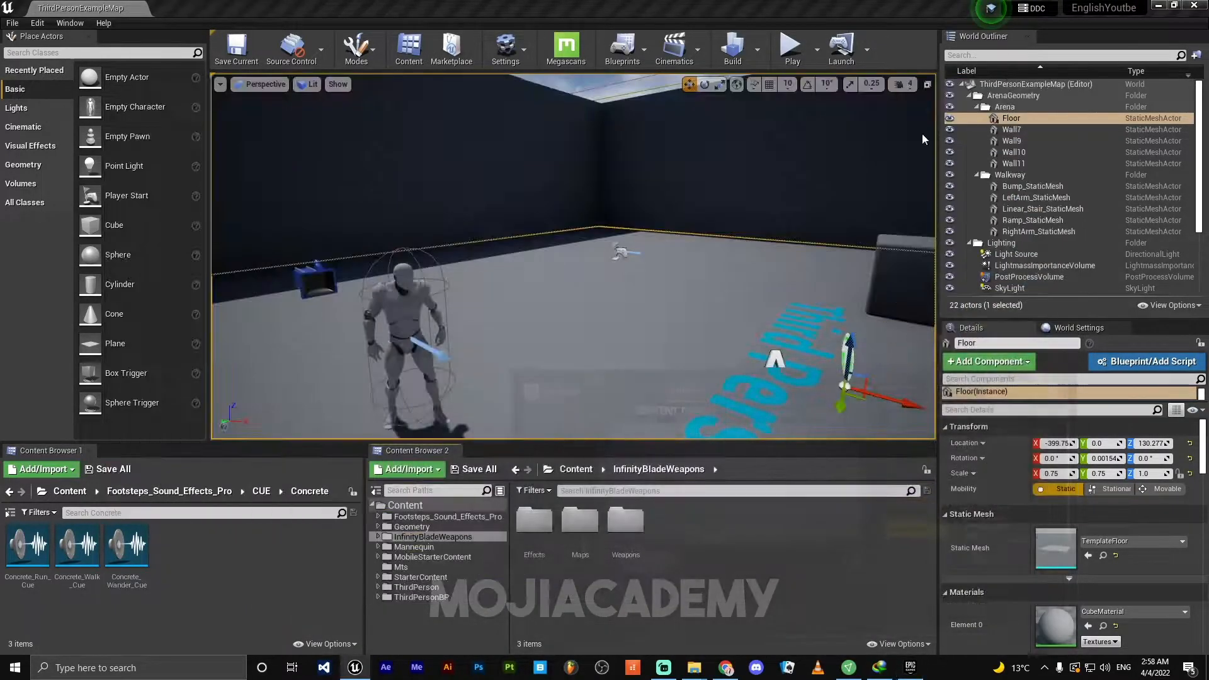
Browse to Blade_ExecutionerAxe and preview the SK_Blade__ExecutionerAxe skeletal mesh, then close it.
{"action": "left_click", "coordinate": [626, 520]}
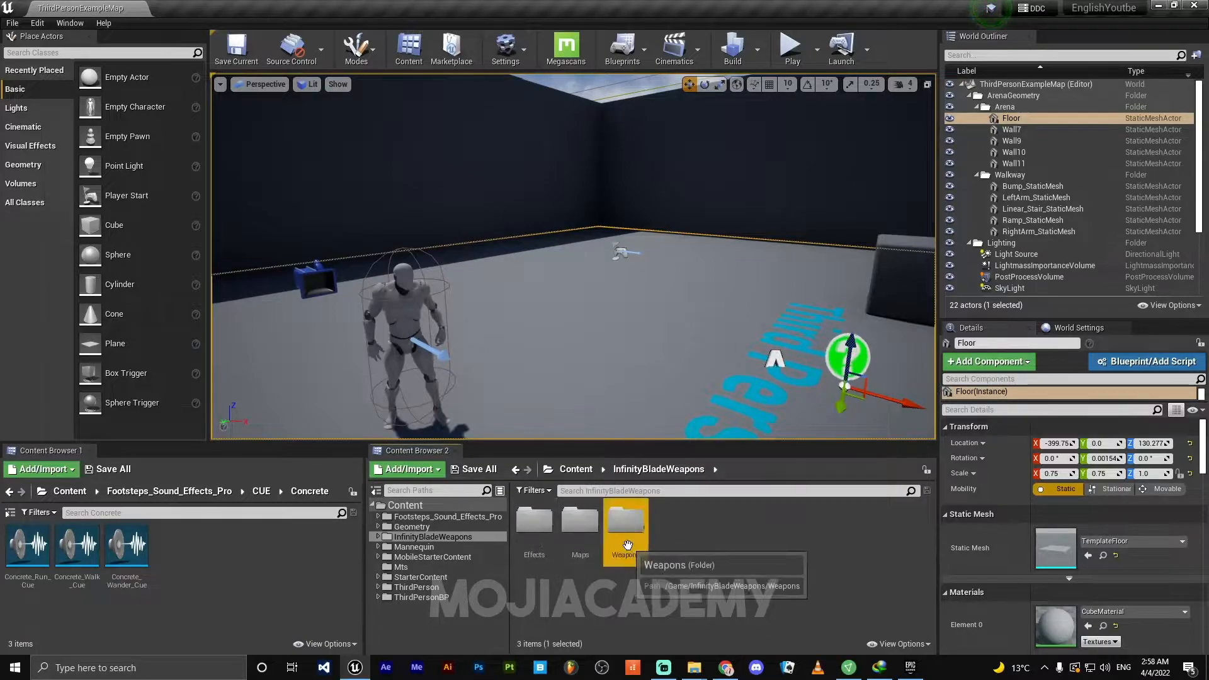
{"action": "double_click", "coordinate": [626, 520]}
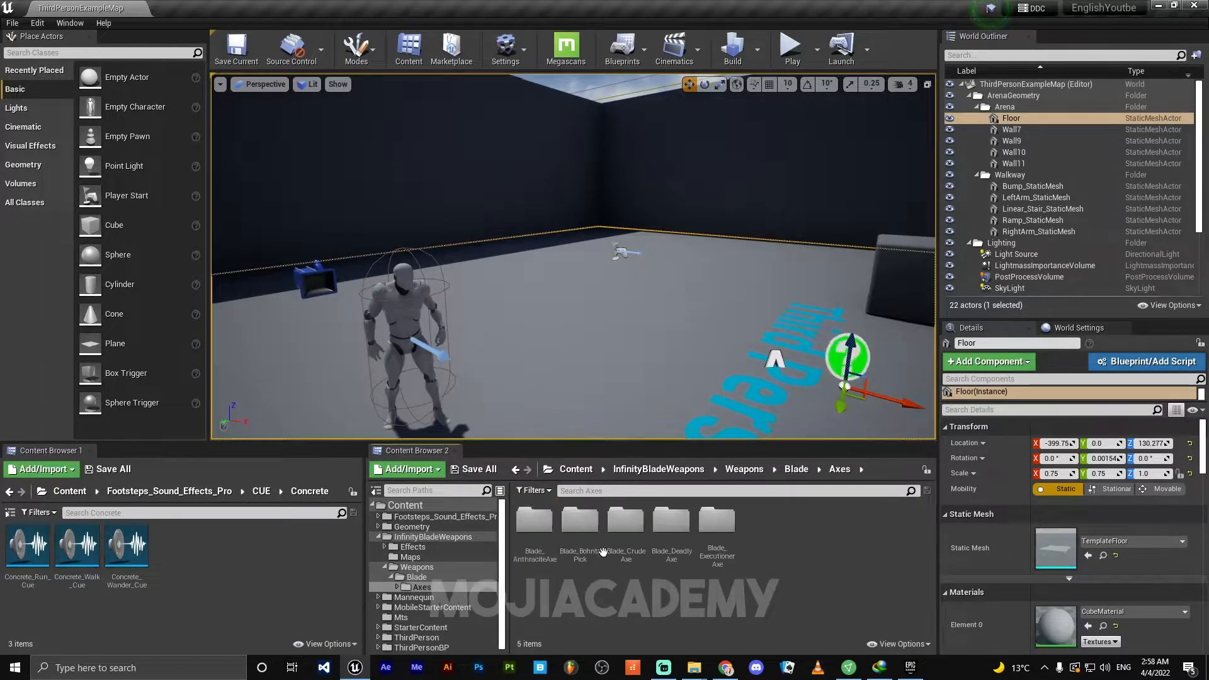
{"action": "double_click", "coordinate": [626, 536]}
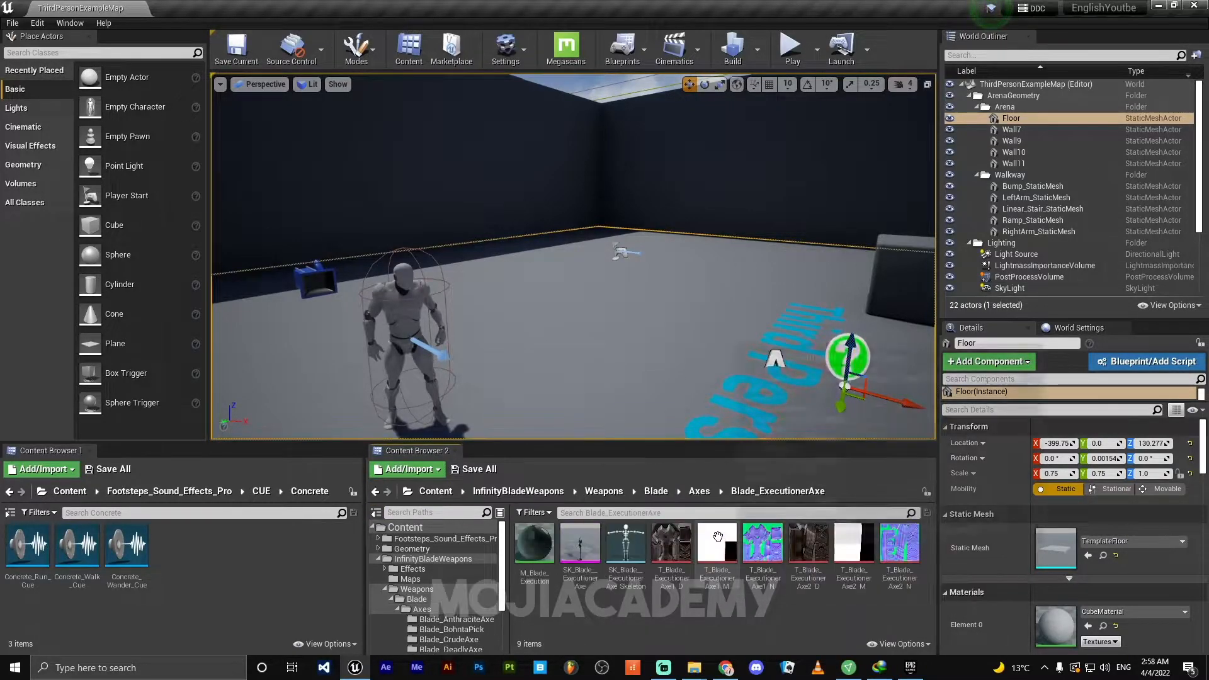
{"action": "mouse_move", "coordinate": [579, 548]}
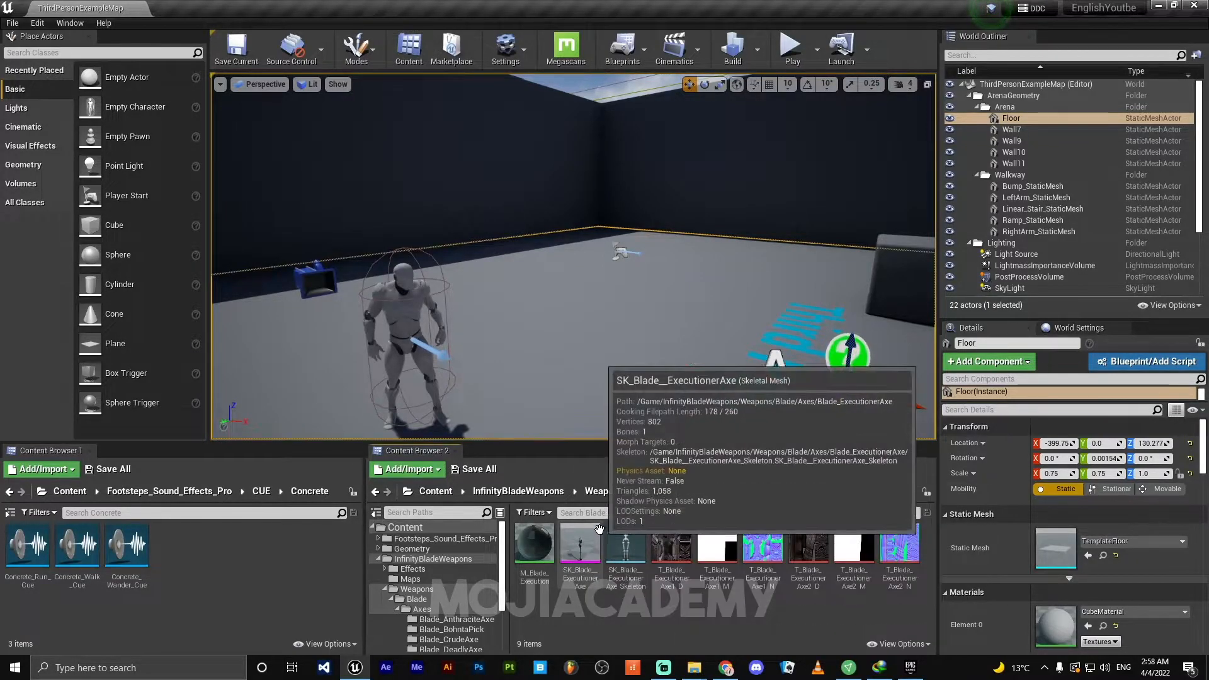
{"action": "double_click", "coordinate": [579, 544]}
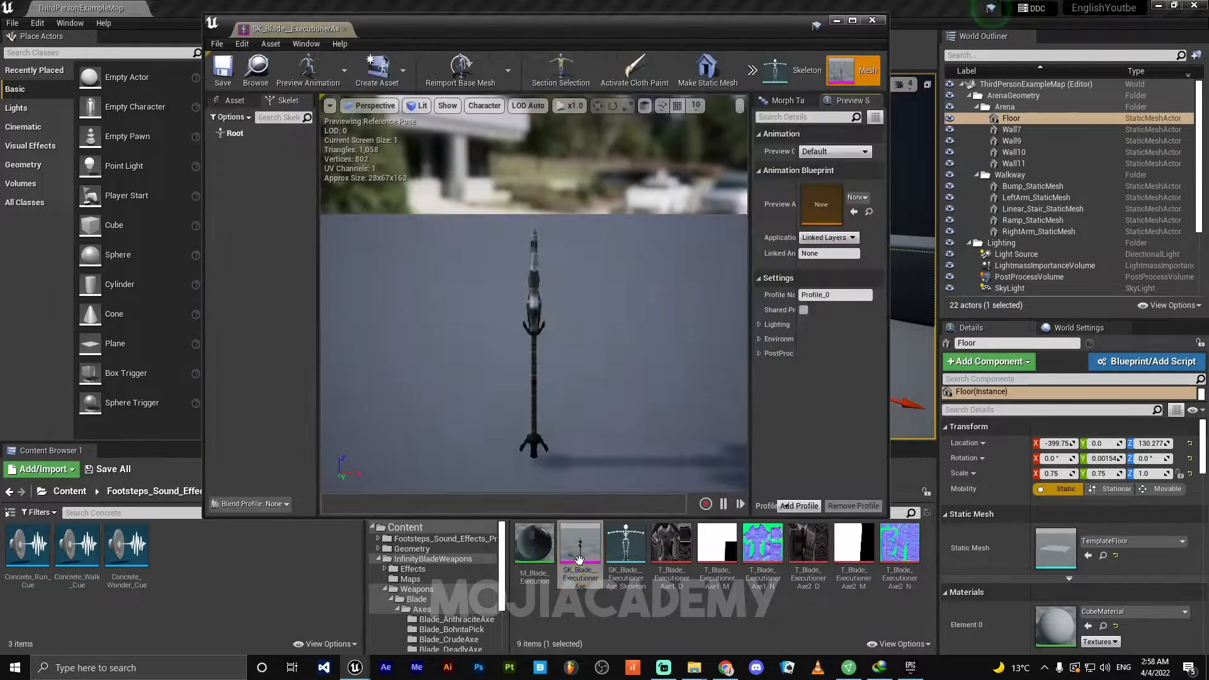
{"action": "scroll", "scroll_direction": "up", "scroll_amount": 3}
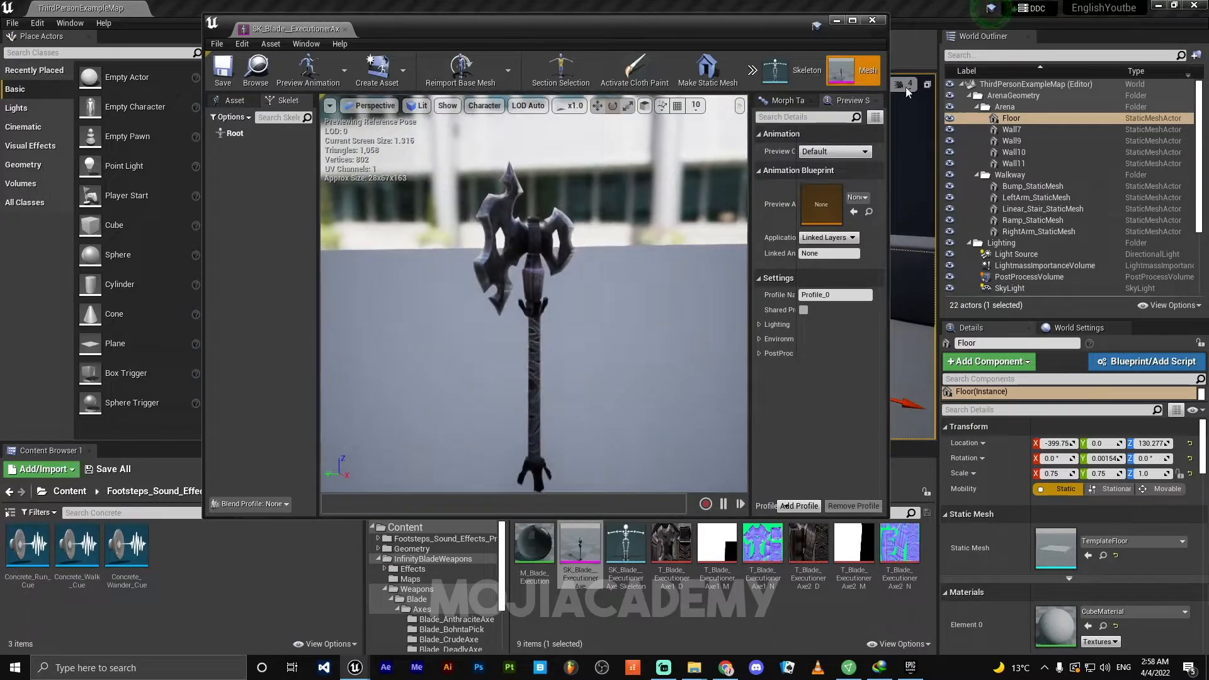
{"action": "left_click", "coordinate": [871, 20]}
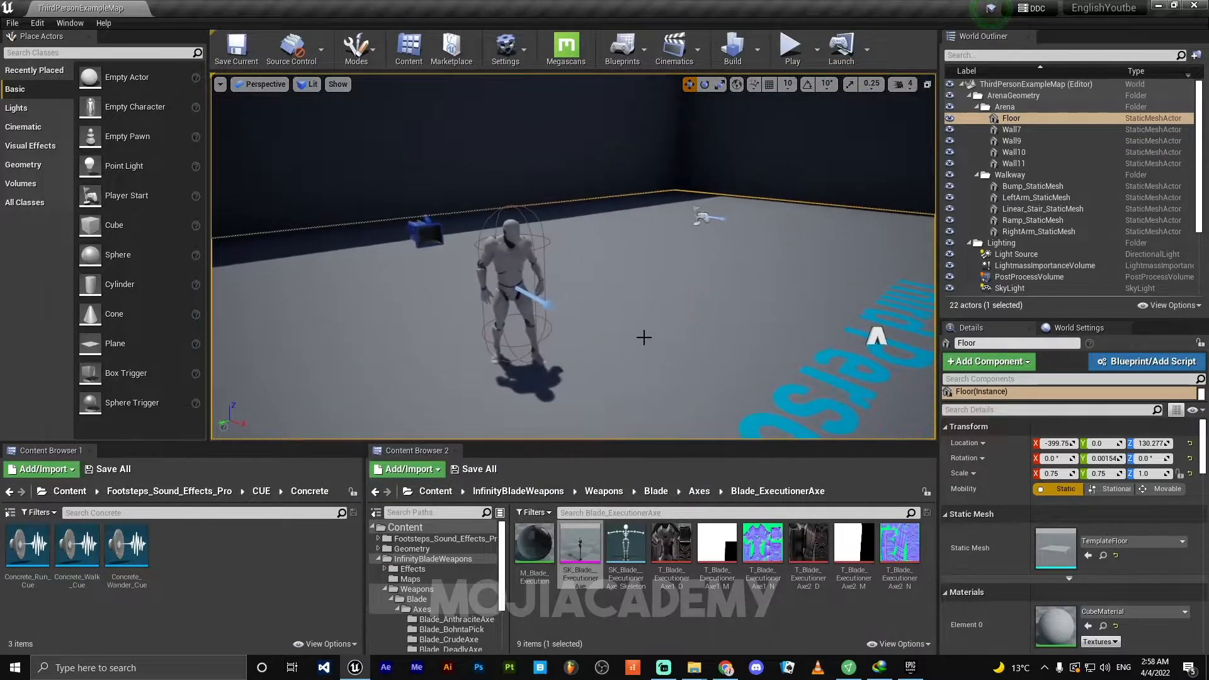
Open UE4_Mannequin_Skeleton from Content > Mannequin > Character > Mesh.
{"action": "left_click", "coordinate": [69, 491]}
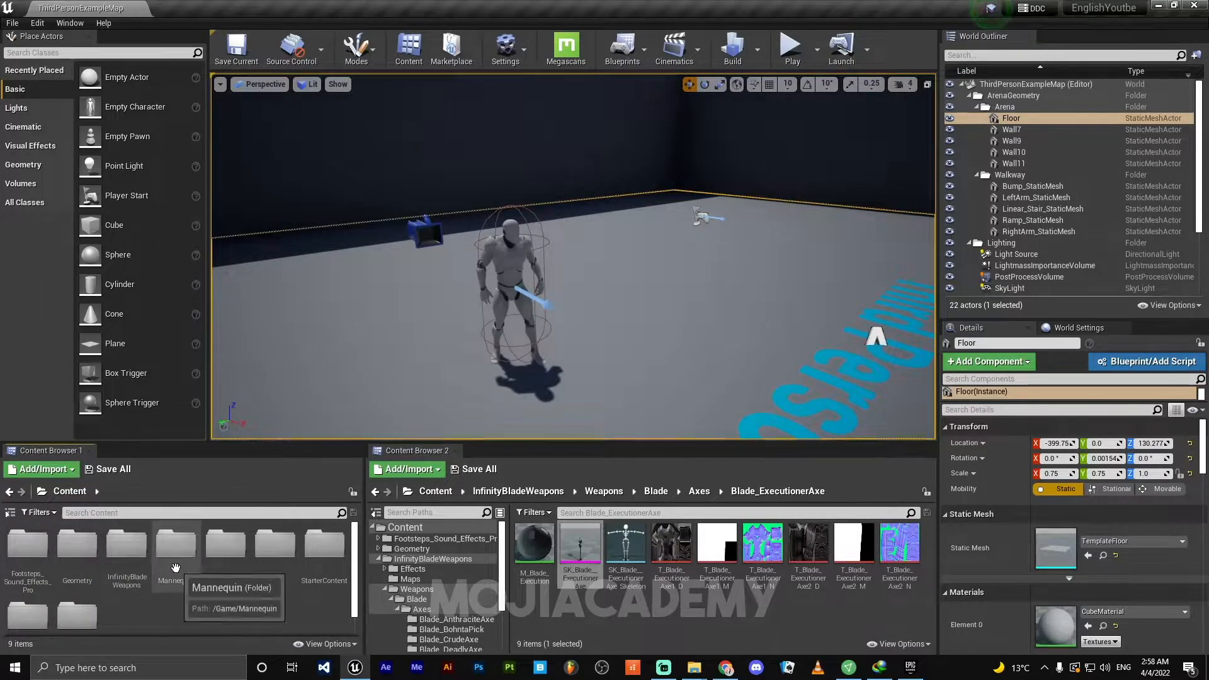
{"action": "double_click", "coordinate": [177, 545]}
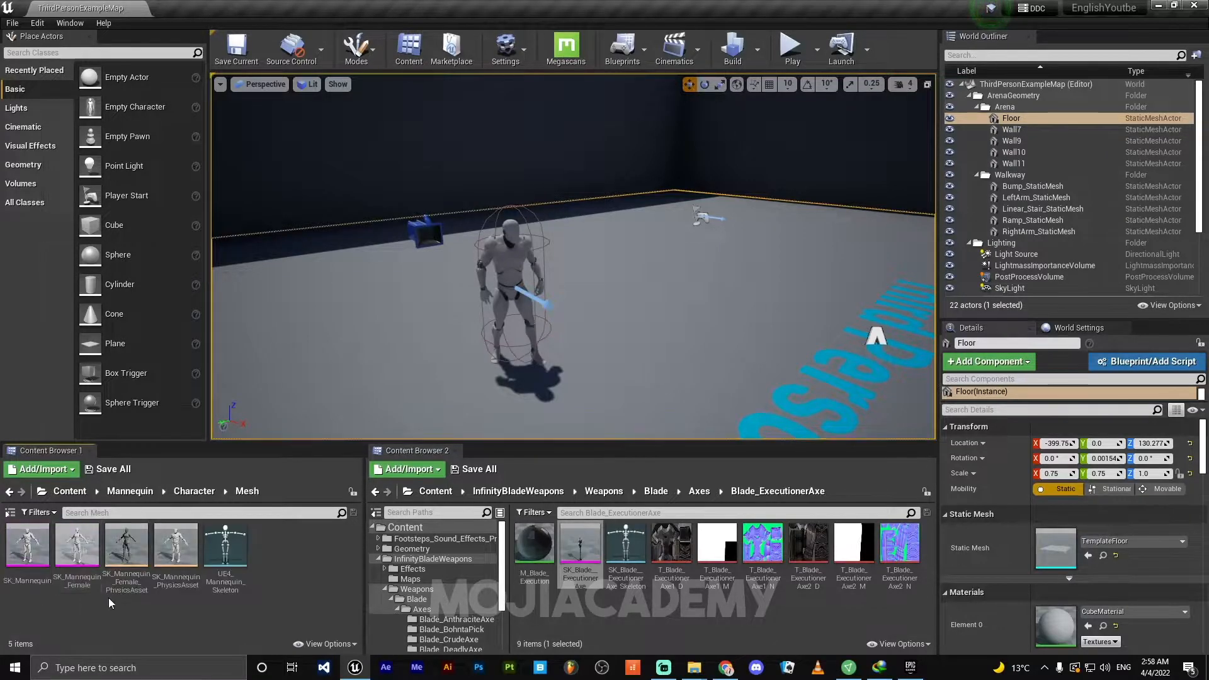
{"action": "mouse_move", "coordinate": [225, 548]}
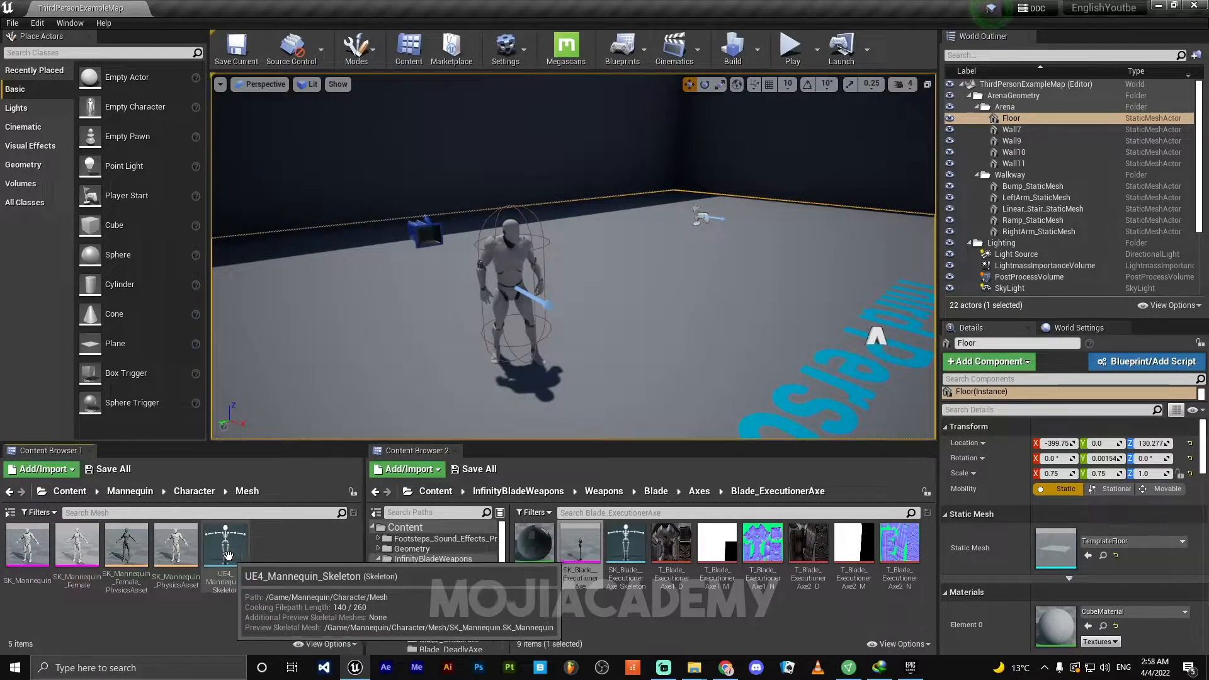
{"action": "double_click", "coordinate": [226, 540]}
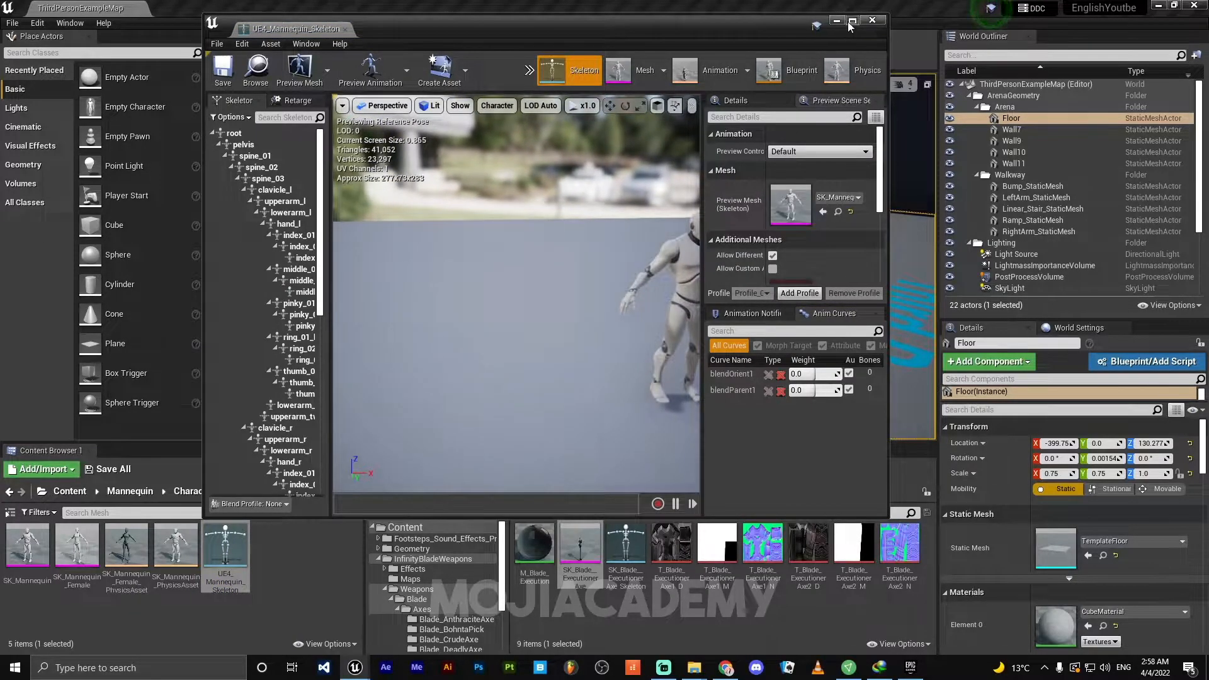
Add a socket named Weapon under the hand_r bone in the maximized skeleton editor.
{"action": "left_click", "coordinate": [853, 21]}
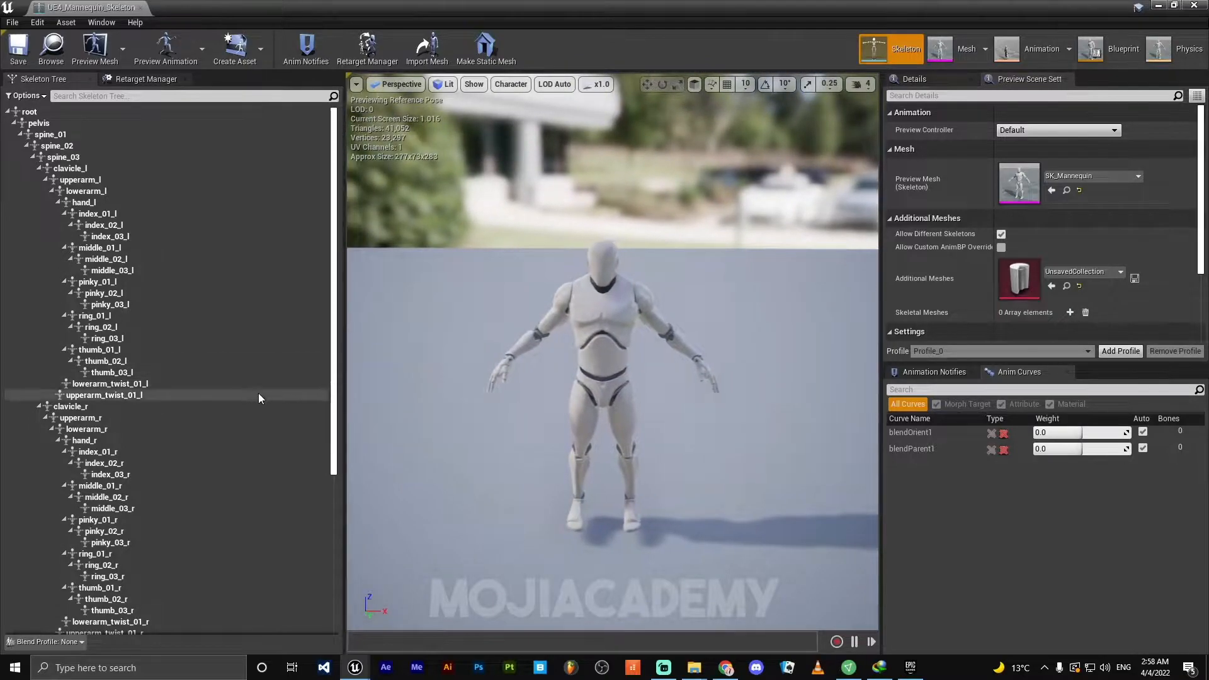
{"action": "left_click", "coordinate": [83, 441]}
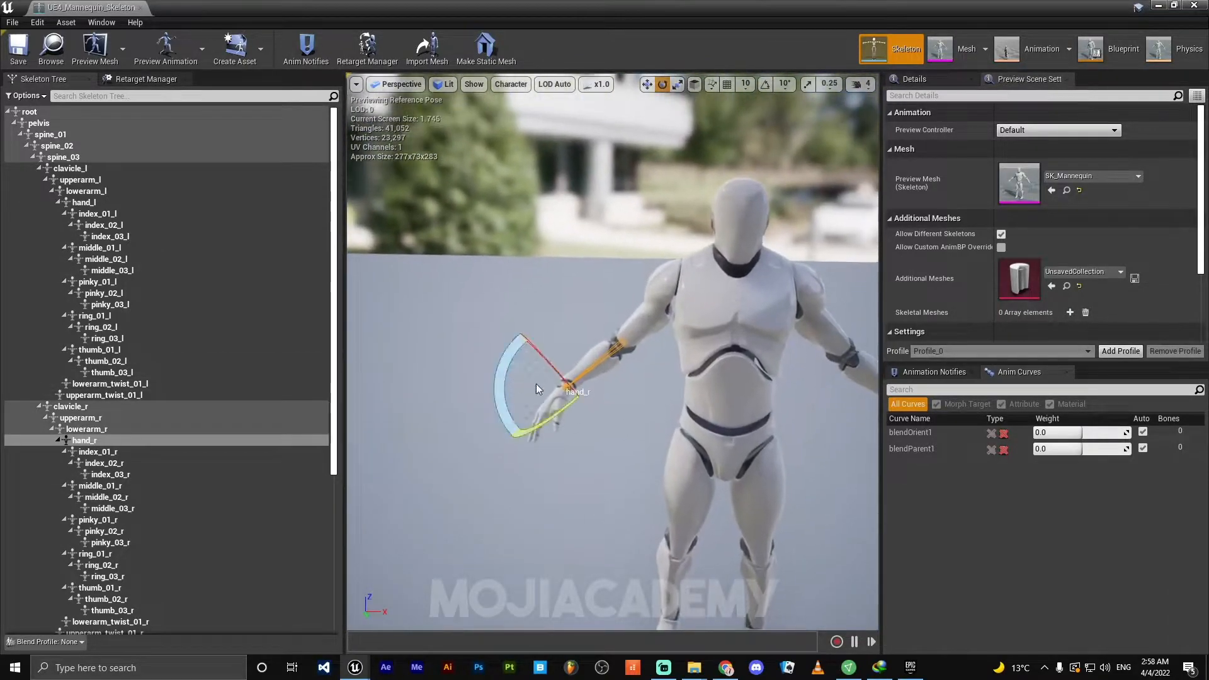
{"action": "left_click", "coordinate": [83, 441]}
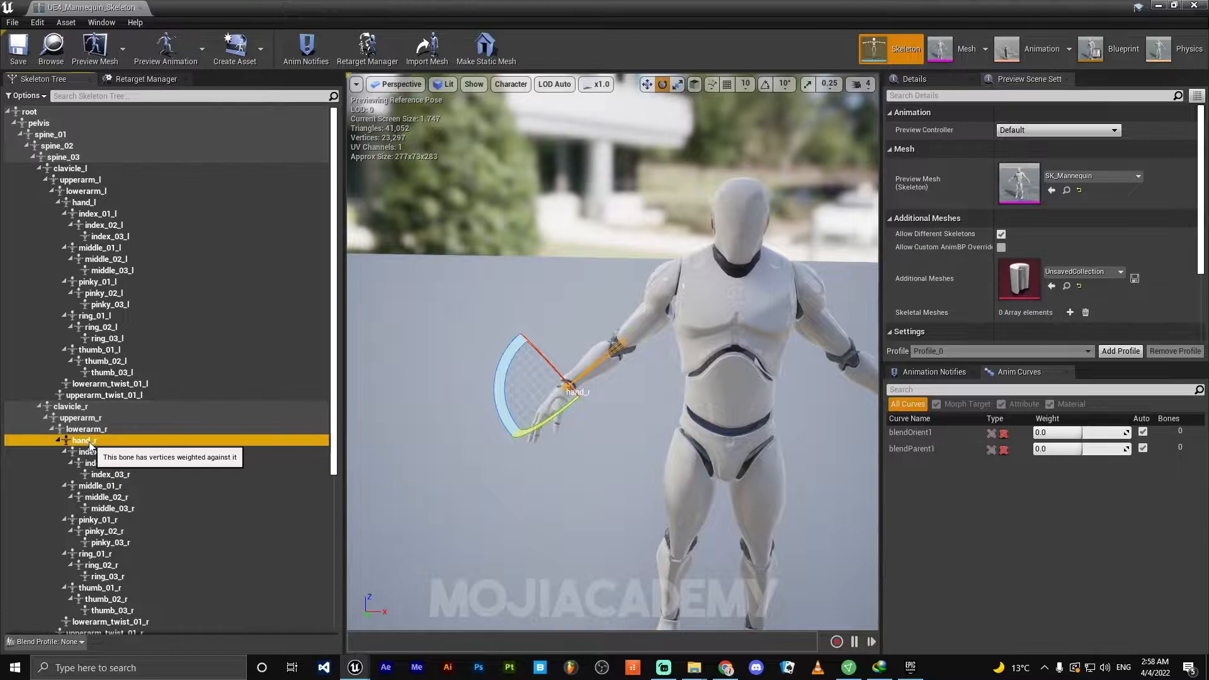
{"action": "right_click", "coordinate": [83, 441]}
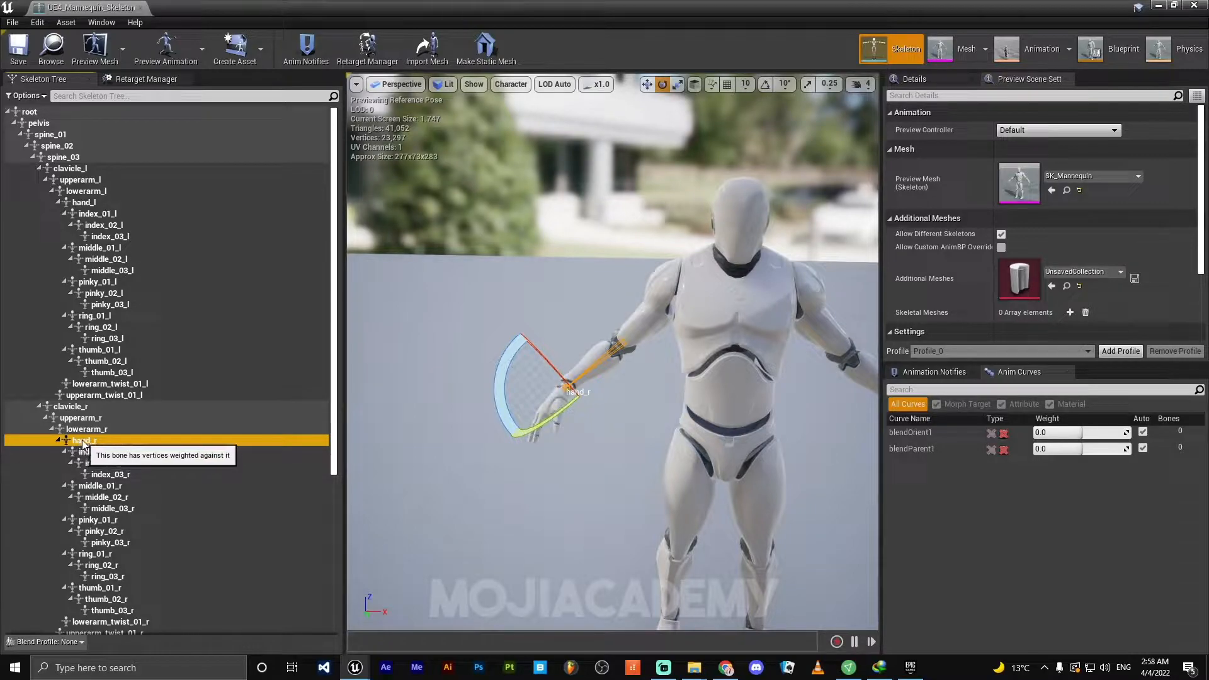
{"action": "right_click", "coordinate": [84, 441]}
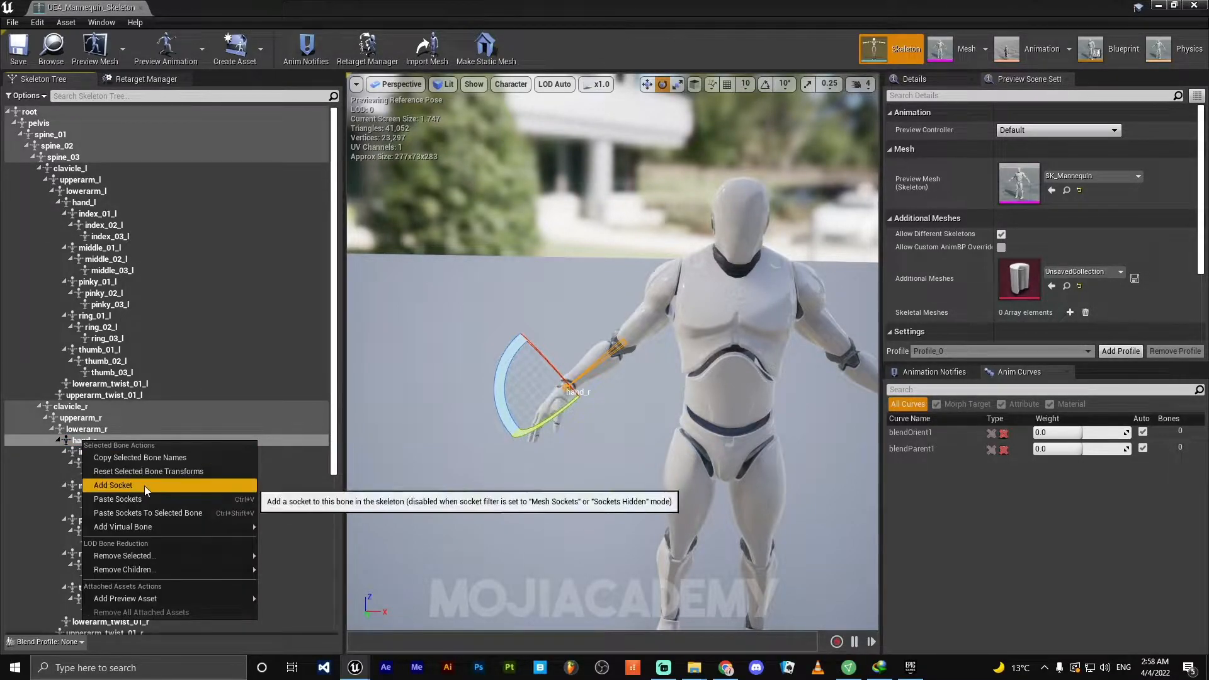
{"action": "left_click", "coordinate": [112, 485]}
{"action": "type", "text": "Weapon"}
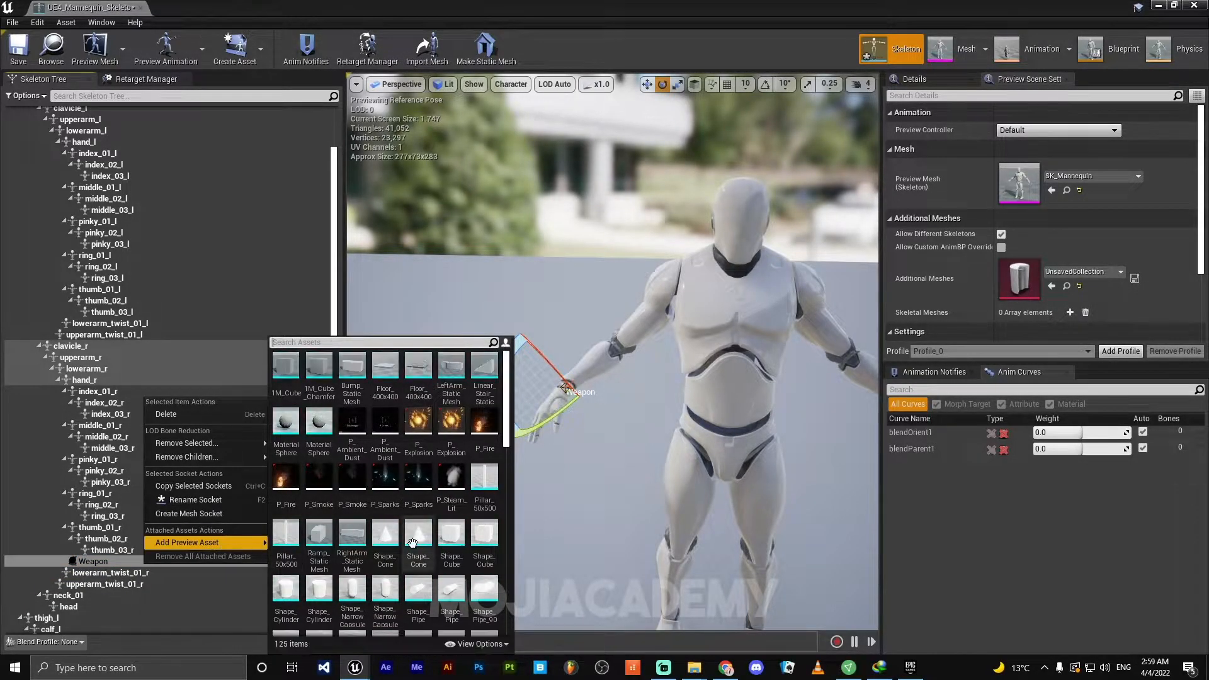
Scroll through the mannequin mesh assets back in the ThirdPersonExampleMap editor.
{"action": "scroll", "scroll_direction": "down", "scroll_amount": 3}
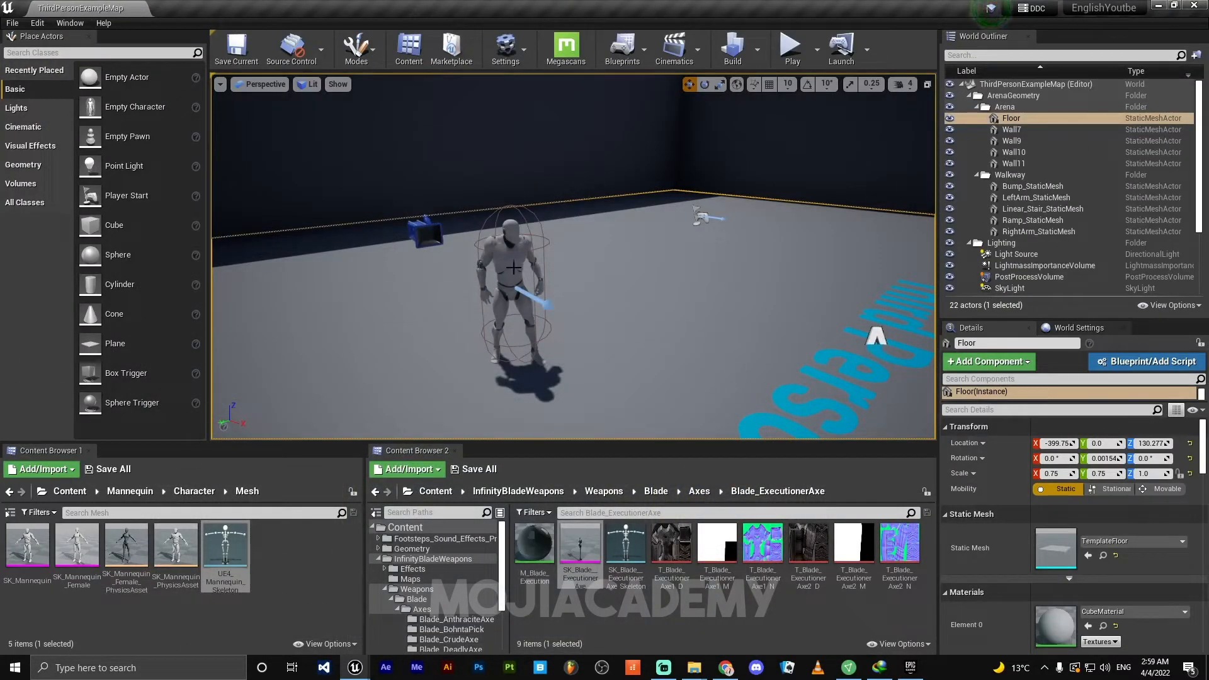
Add an Event BeginPlay node to the ThirdPersonCharacter blueprint's Event Graph.
{"action": "double_click", "coordinate": [226, 541]}
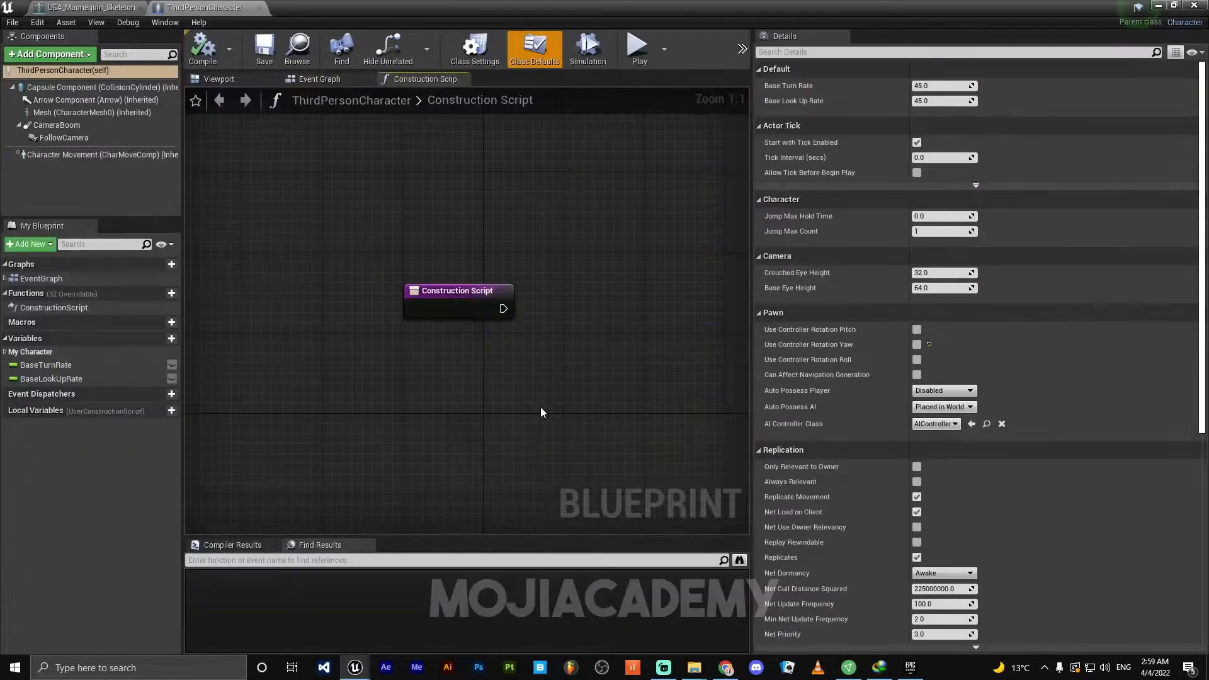
{"action": "left_click", "coordinate": [318, 78]}
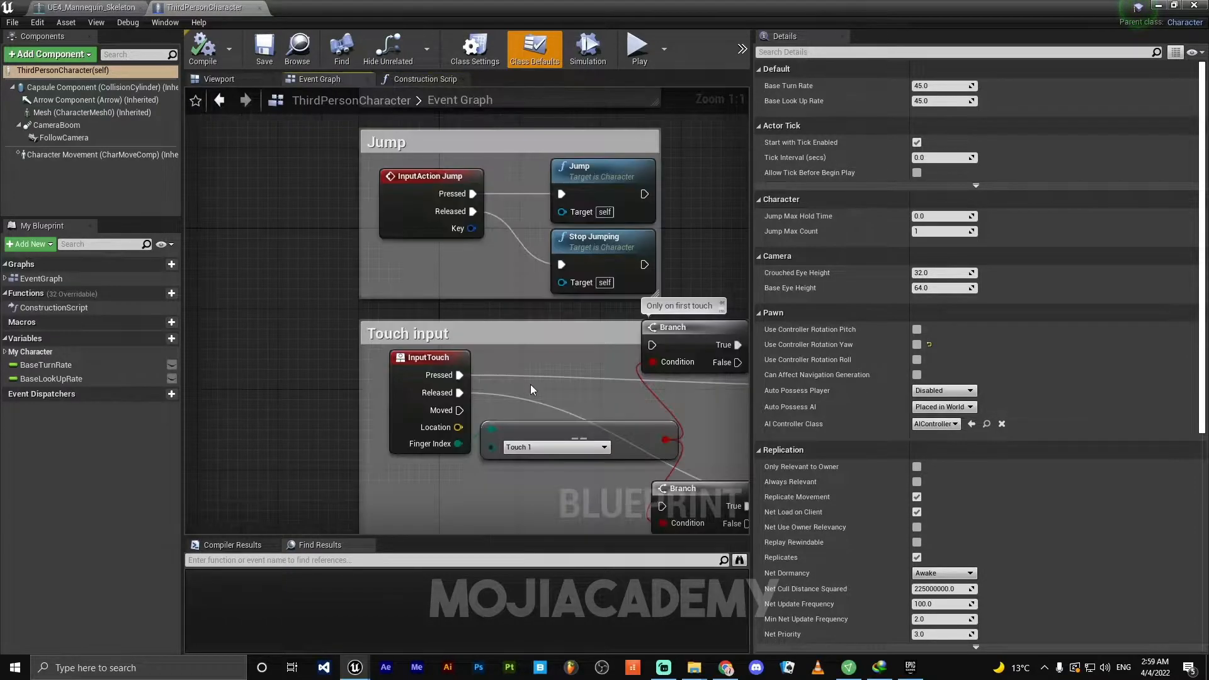
{"action": "scroll", "scroll_direction": "down", "scroll_amount": 3}
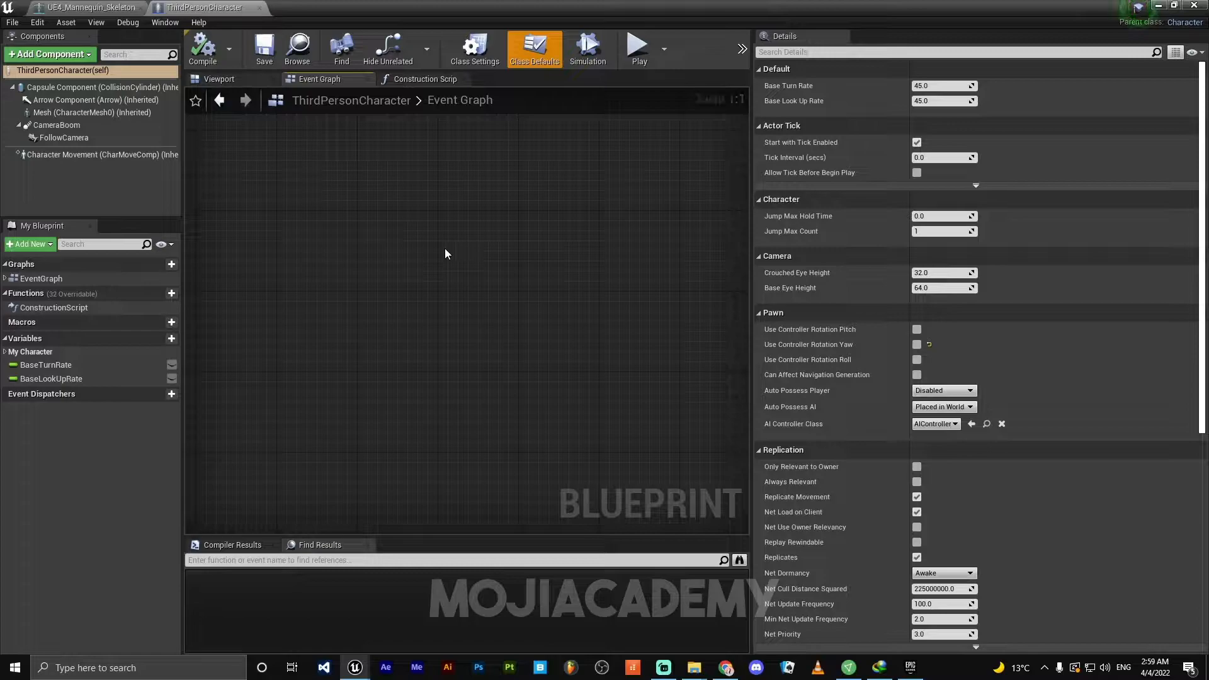
{"action": "right_click", "coordinate": [445, 253]}
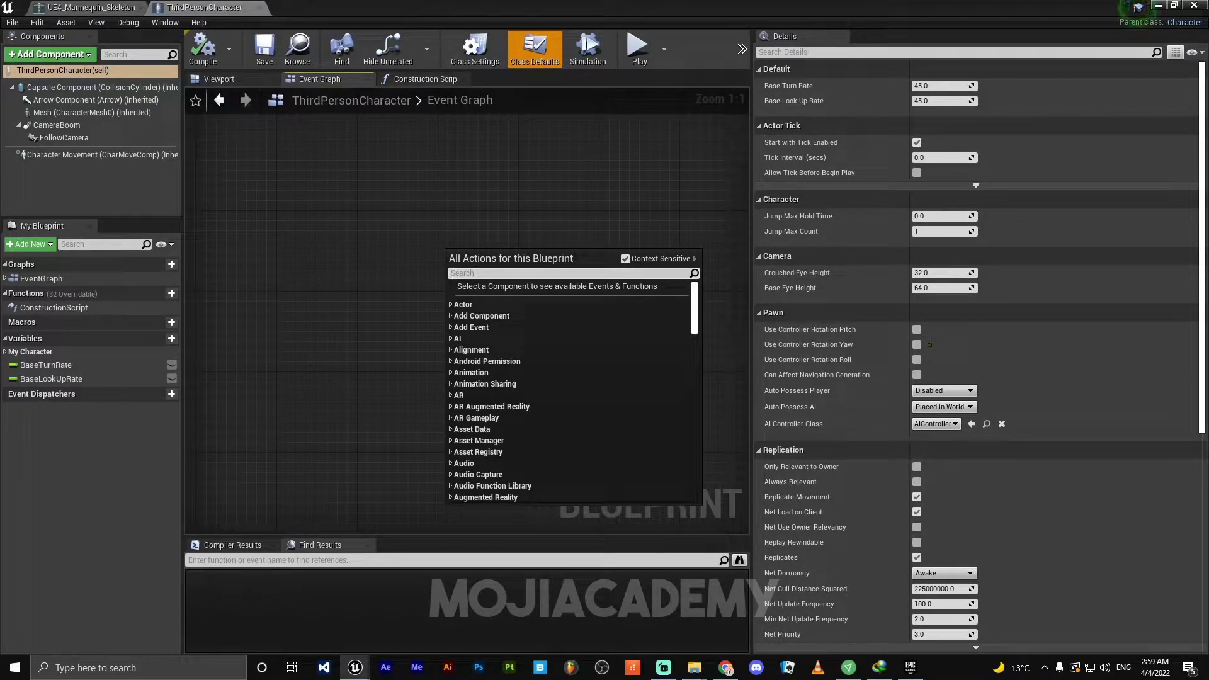
{"action": "type", "text": "event"}
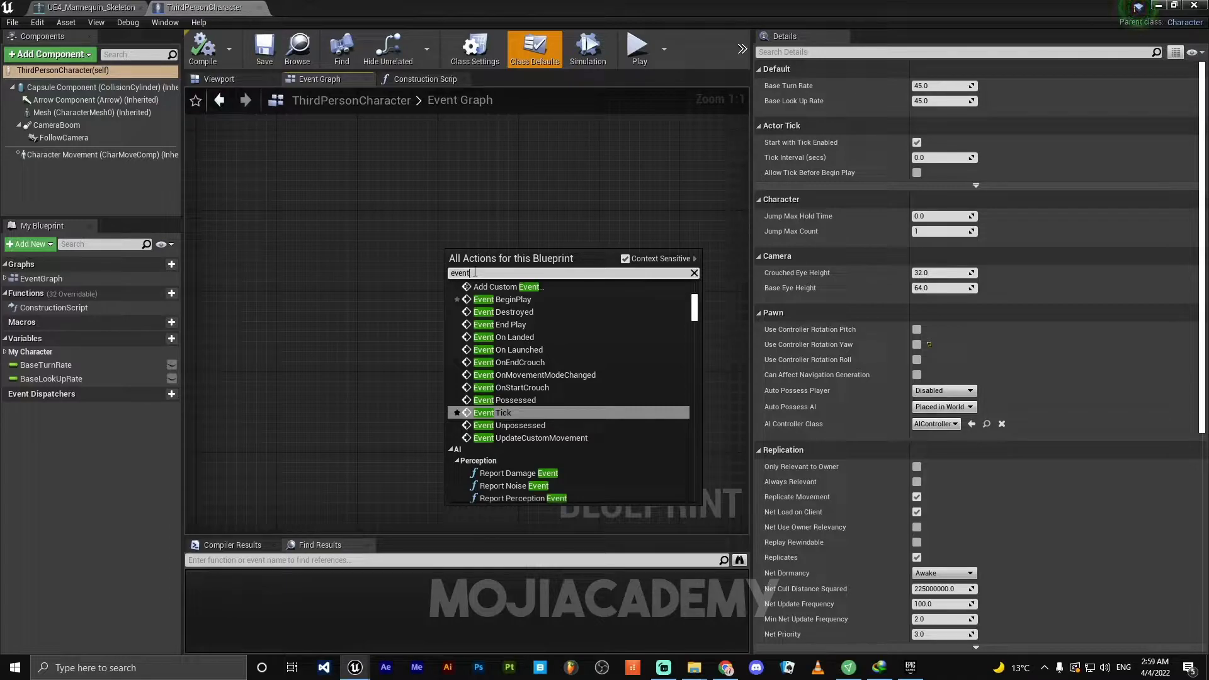
{"action": "left_click", "coordinate": [502, 300]}
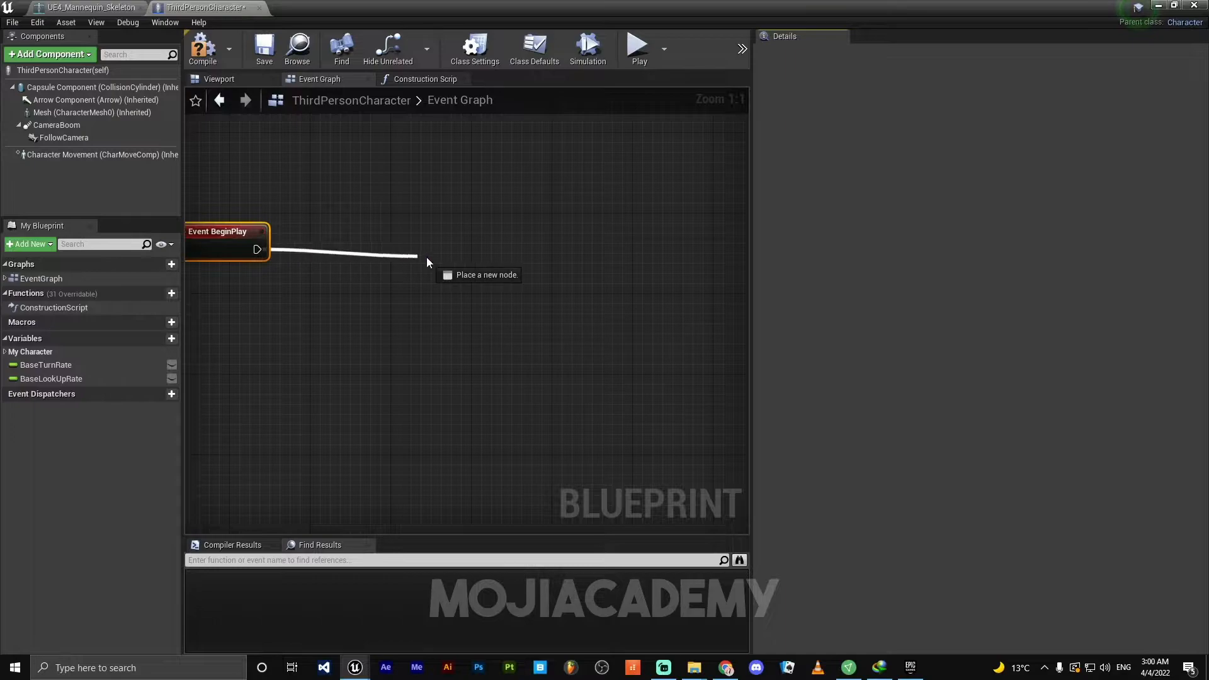
{"action": "left_click", "coordinate": [417, 255]}
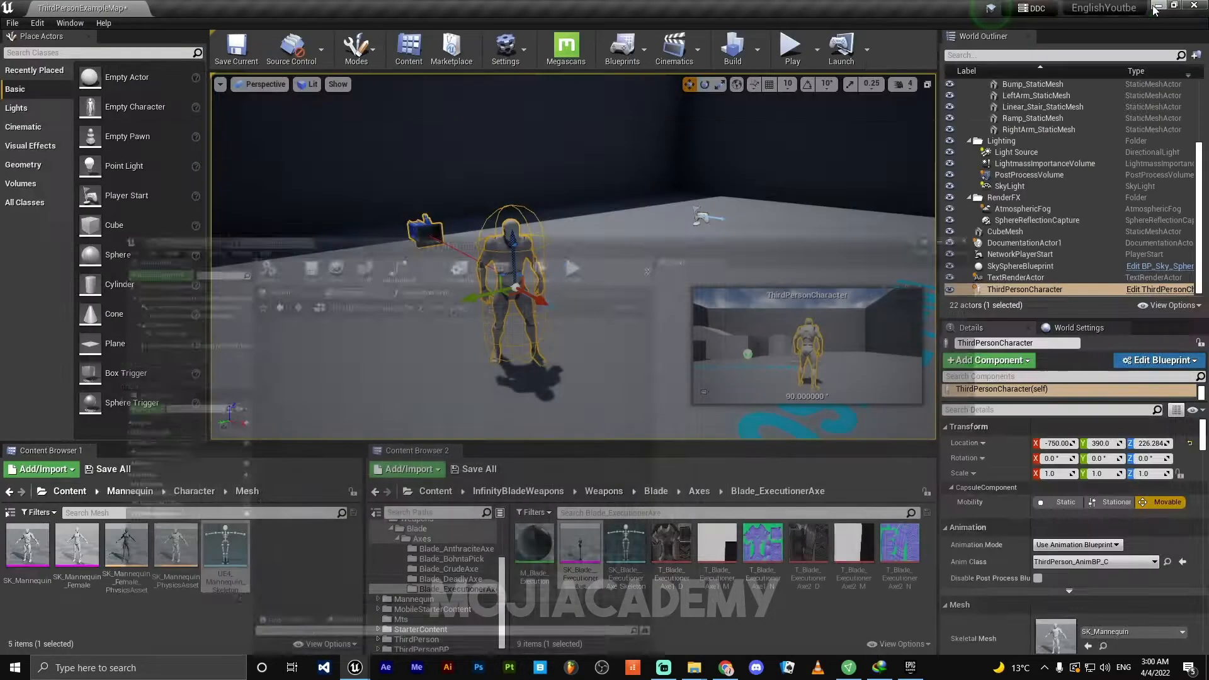
Create a new Actor Blueprint class named Weapon in the Content folder.
{"action": "left_click", "coordinate": [69, 491]}
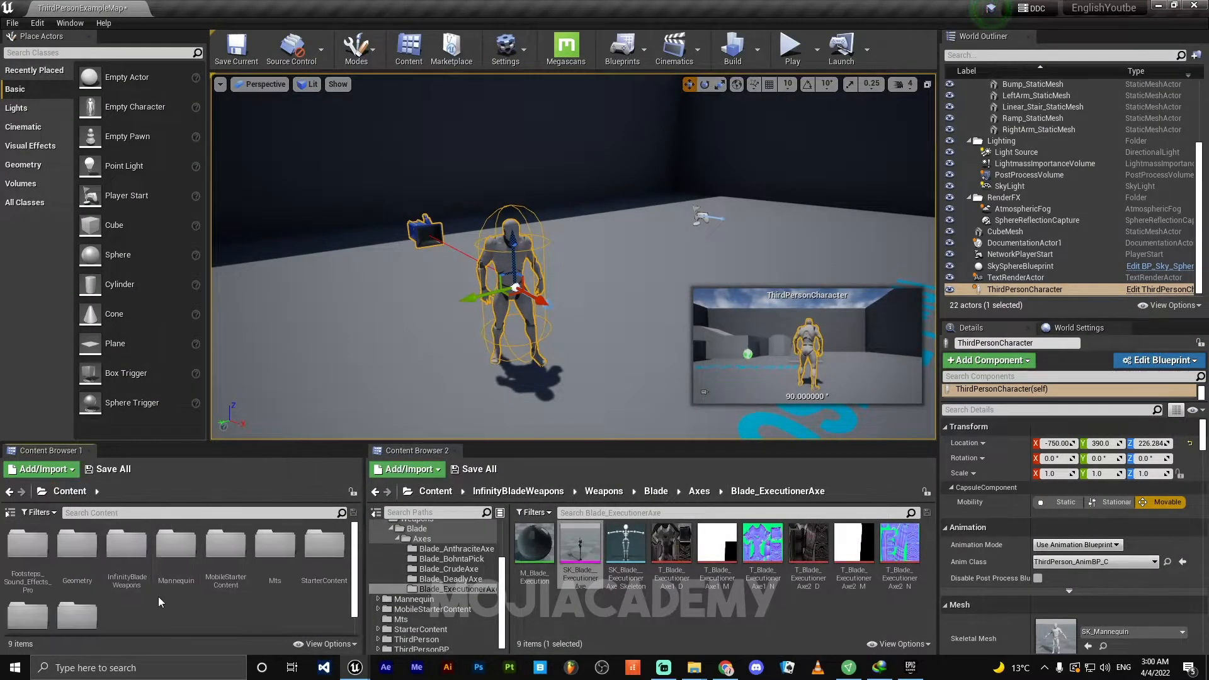
{"action": "left_click", "coordinate": [43, 468]}
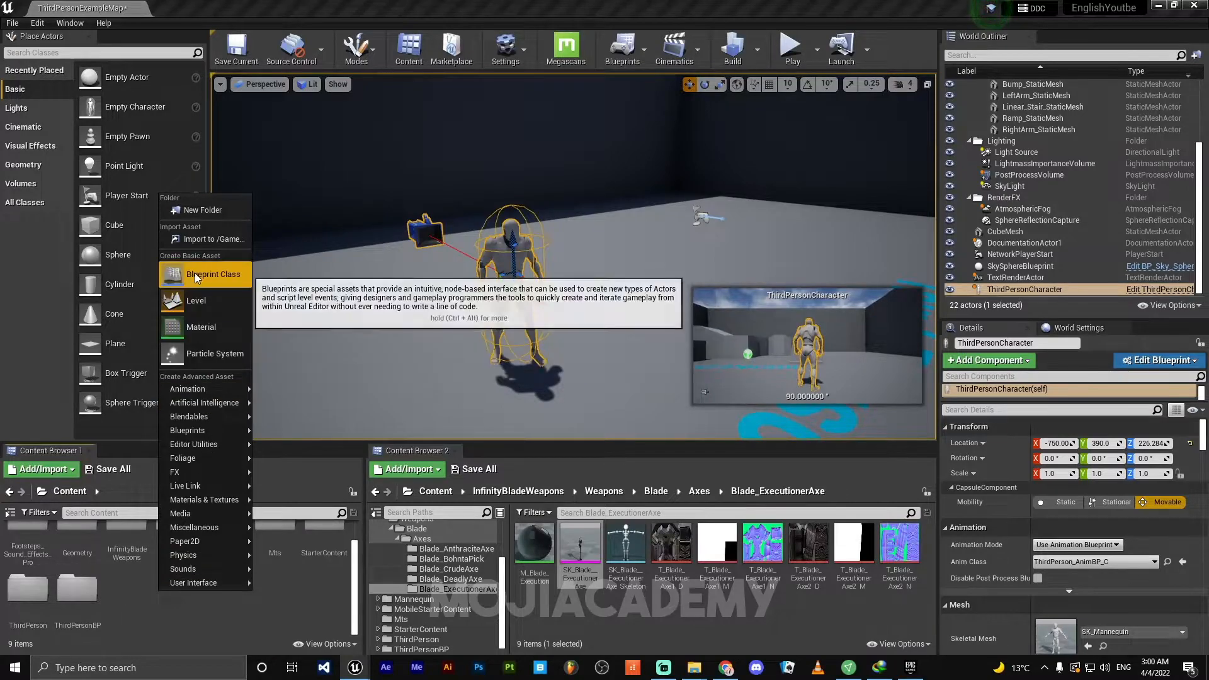
{"action": "left_click", "coordinate": [213, 273]}
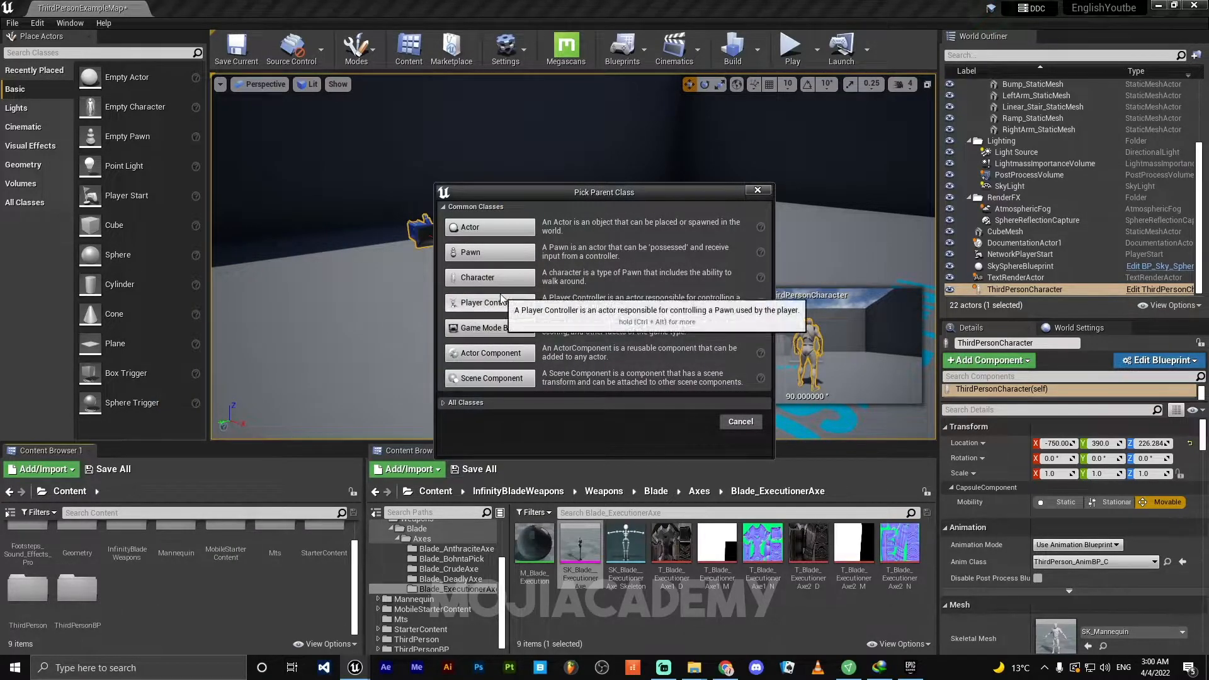
{"action": "mouse_move", "coordinate": [486, 232]}
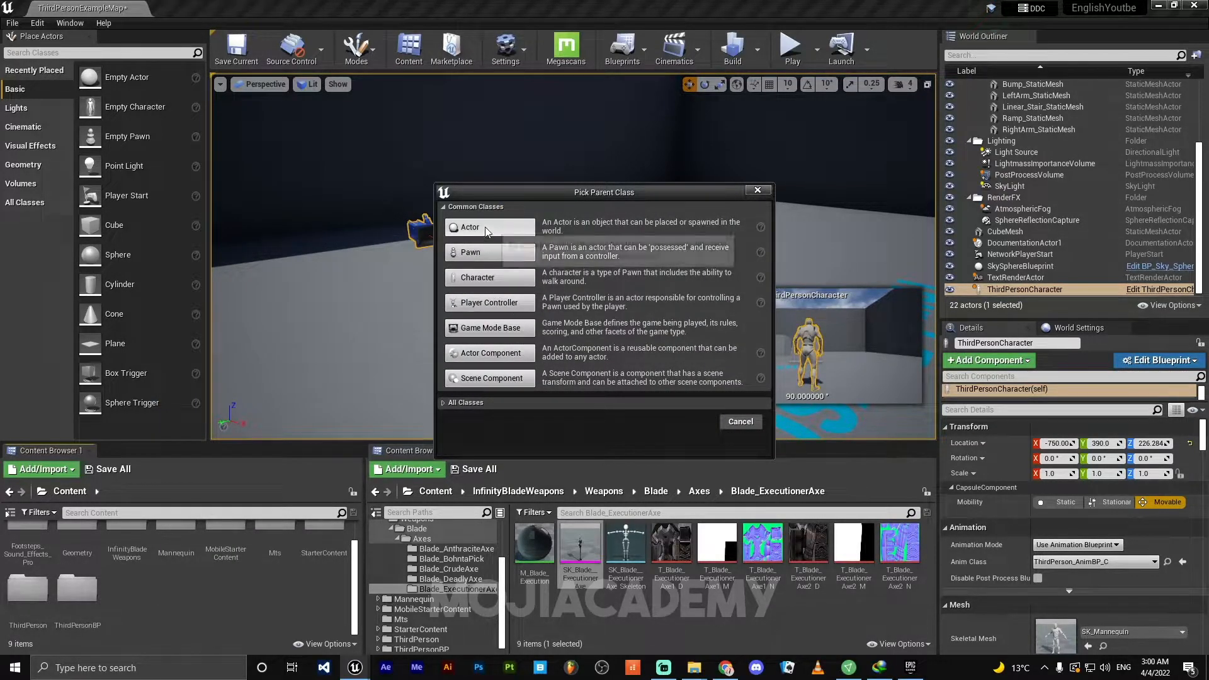
{"action": "left_click", "coordinate": [740, 422]}
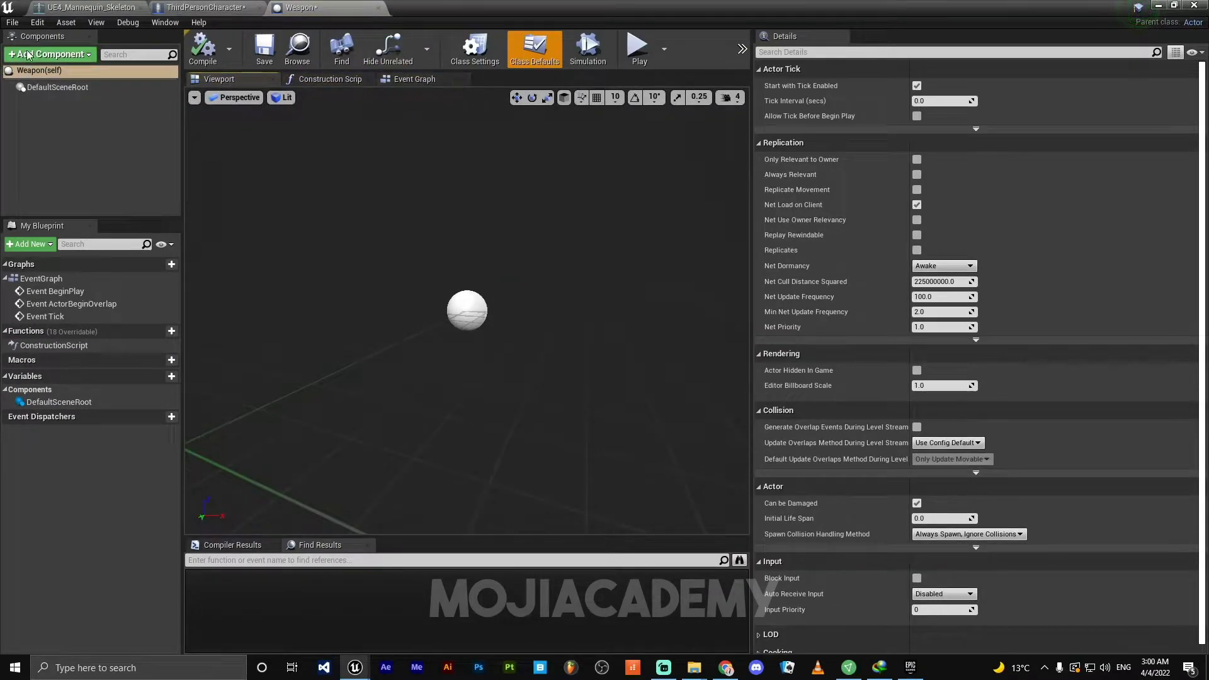
Give Weapon a Skeletal Mesh component set to SK_Blade_ExecutionerAxe, then return to ThirdPersonCharacter.
{"action": "left_click", "coordinate": [48, 54]}
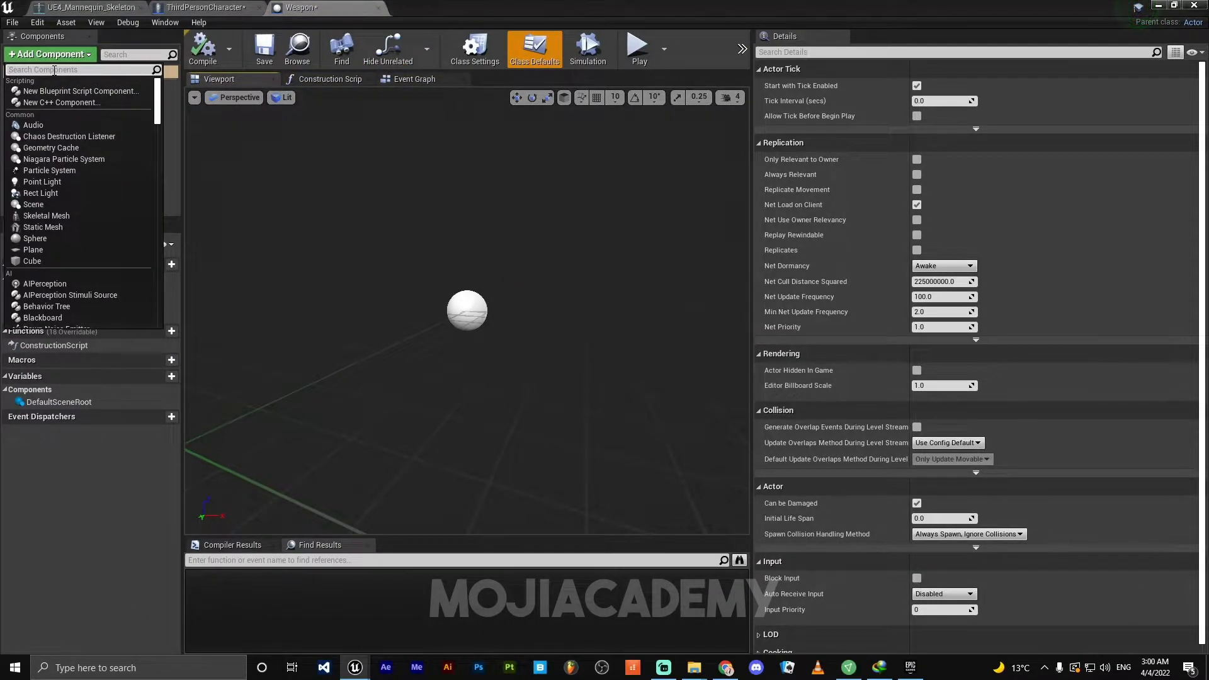
{"action": "type", "text": "skel"}
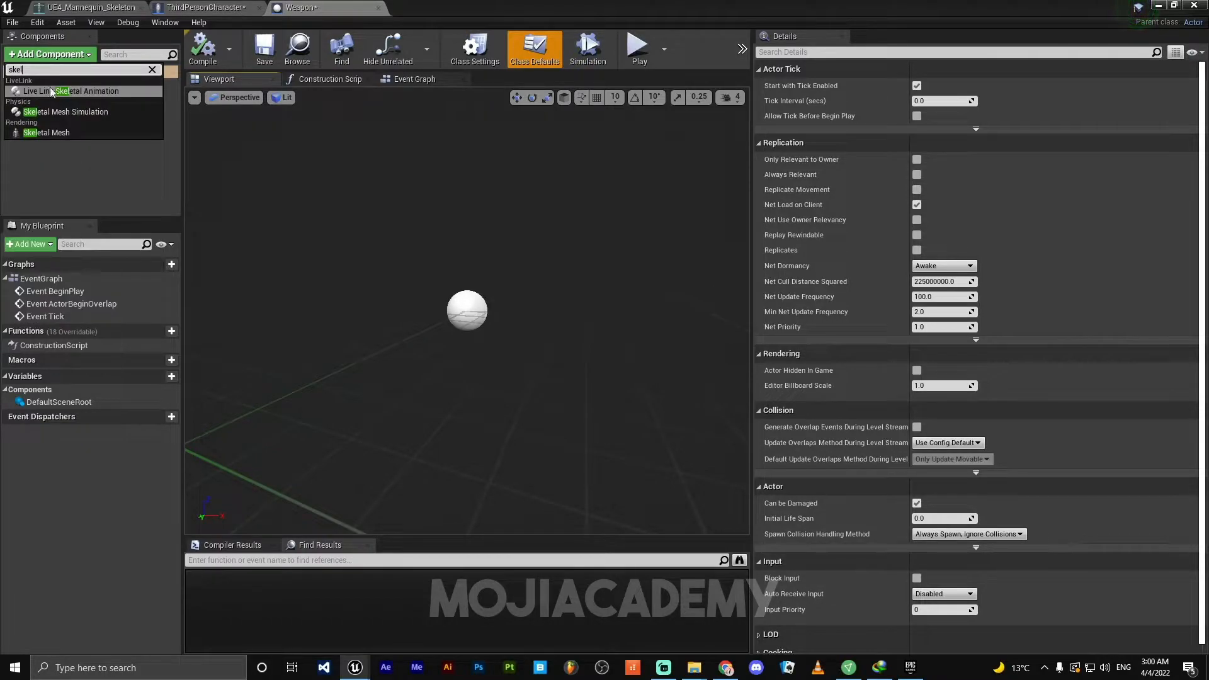
{"action": "left_click", "coordinate": [47, 132]}
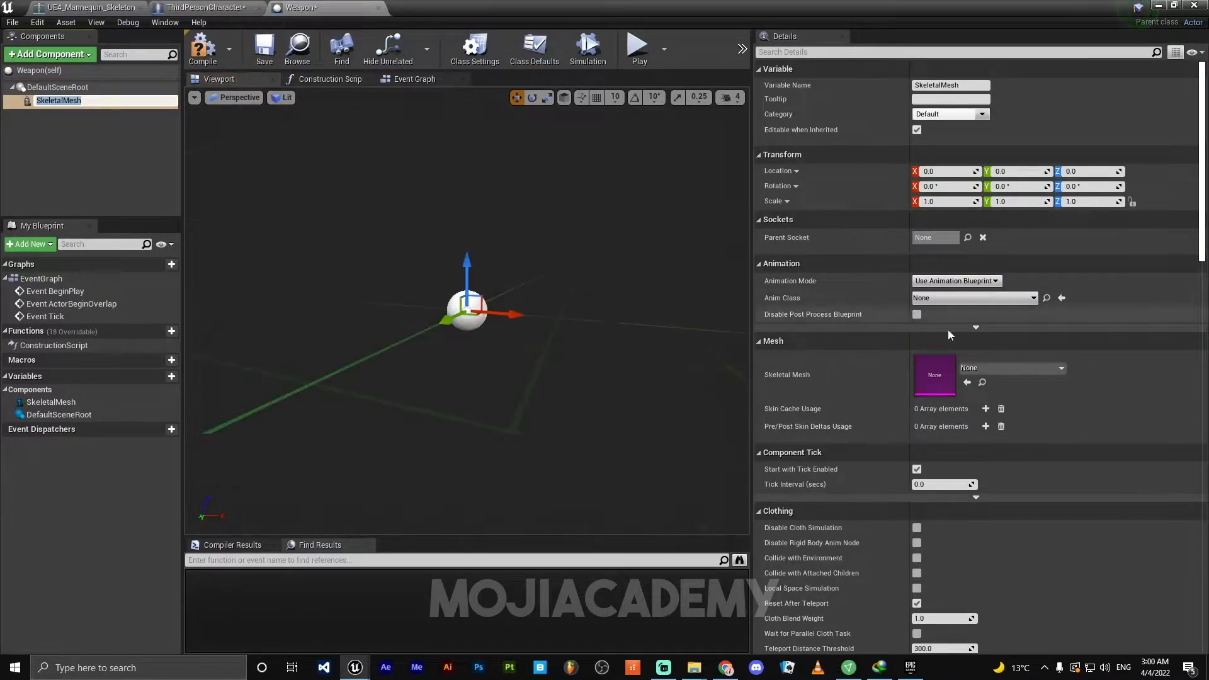
{"action": "left_click", "coordinate": [1059, 368]}
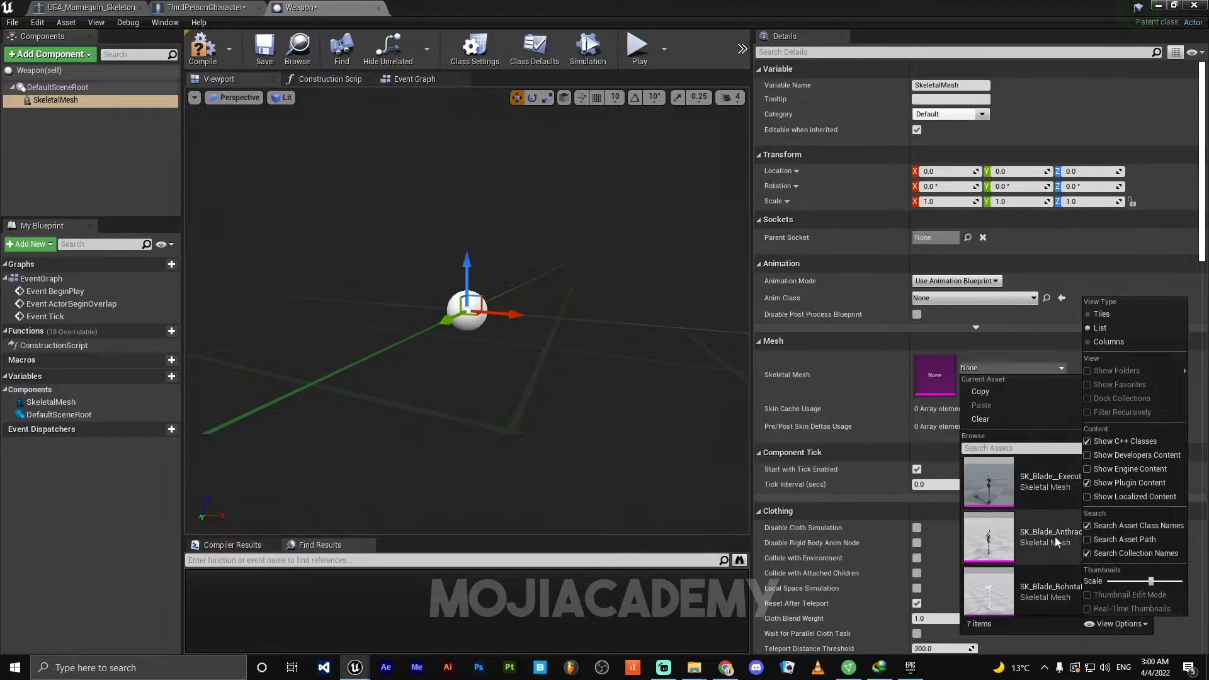
{"action": "left_click", "coordinate": [987, 484]}
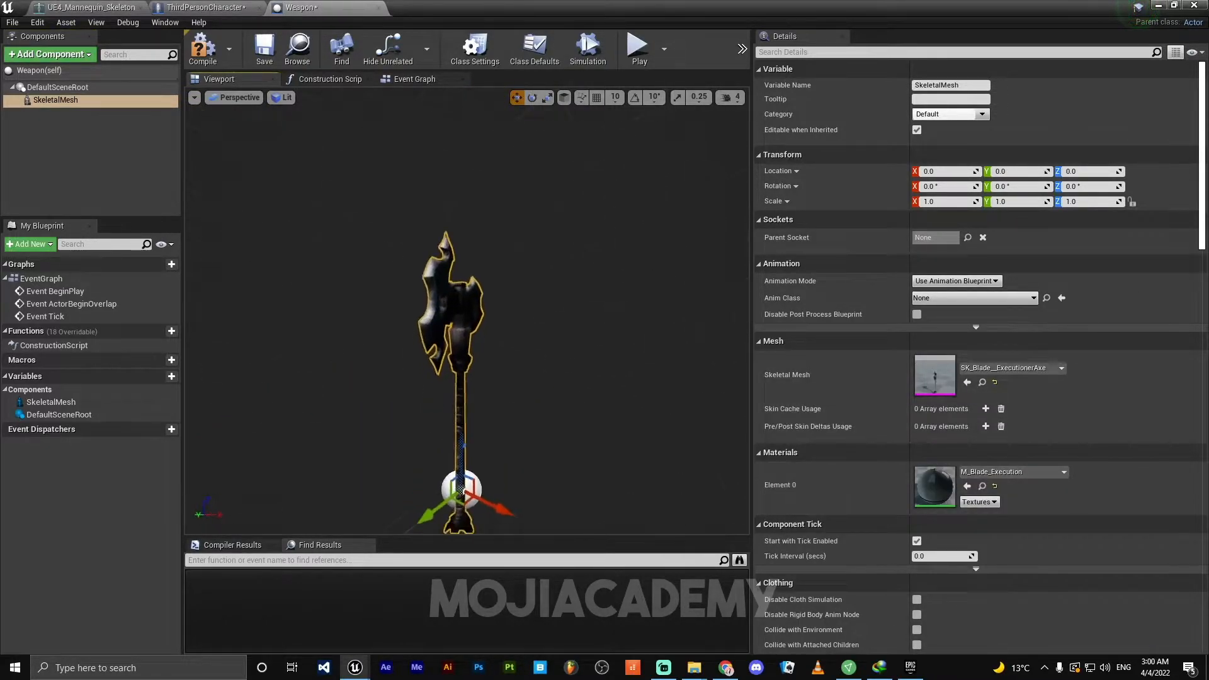
{"action": "scroll", "scroll_direction": "down", "scroll_amount": 3}
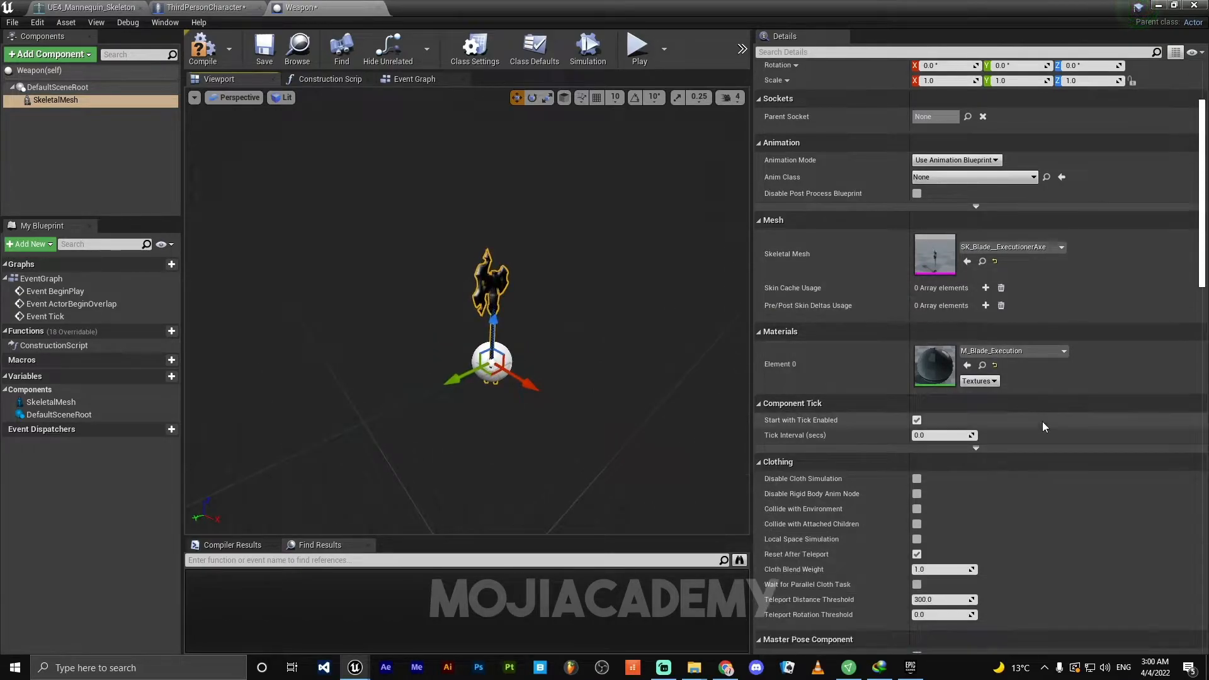
{"action": "scroll", "scroll_direction": "down", "scroll_amount": 3}
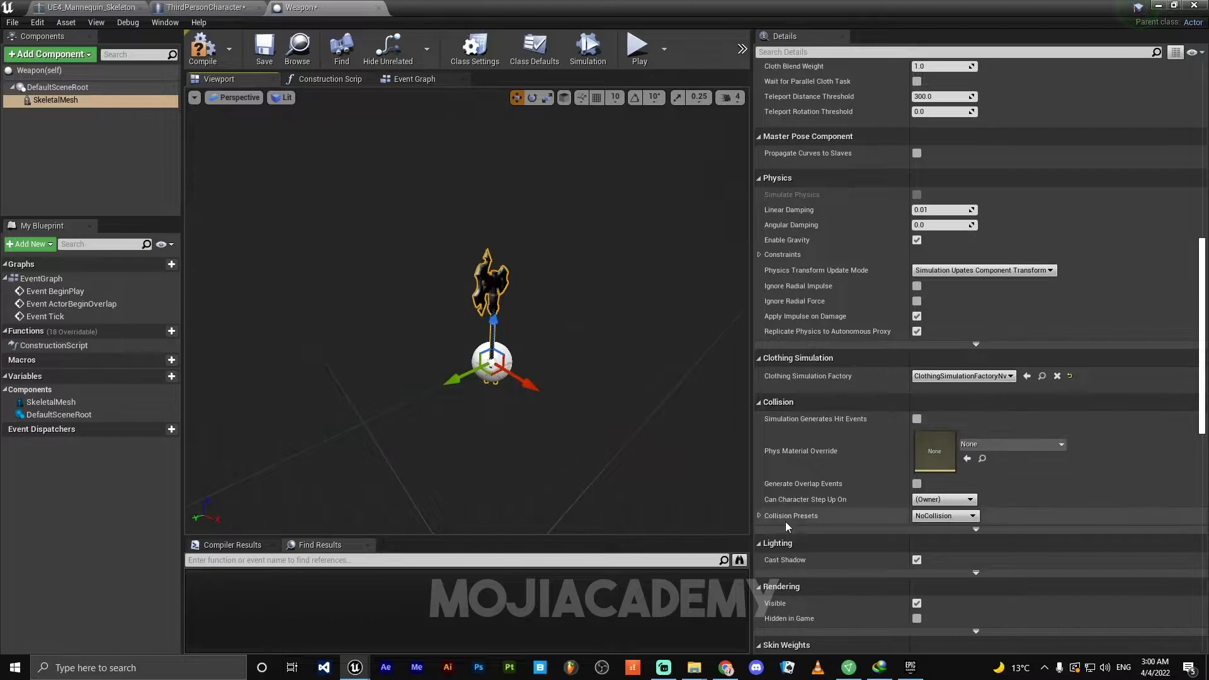
{"action": "left_click", "coordinate": [974, 515]}
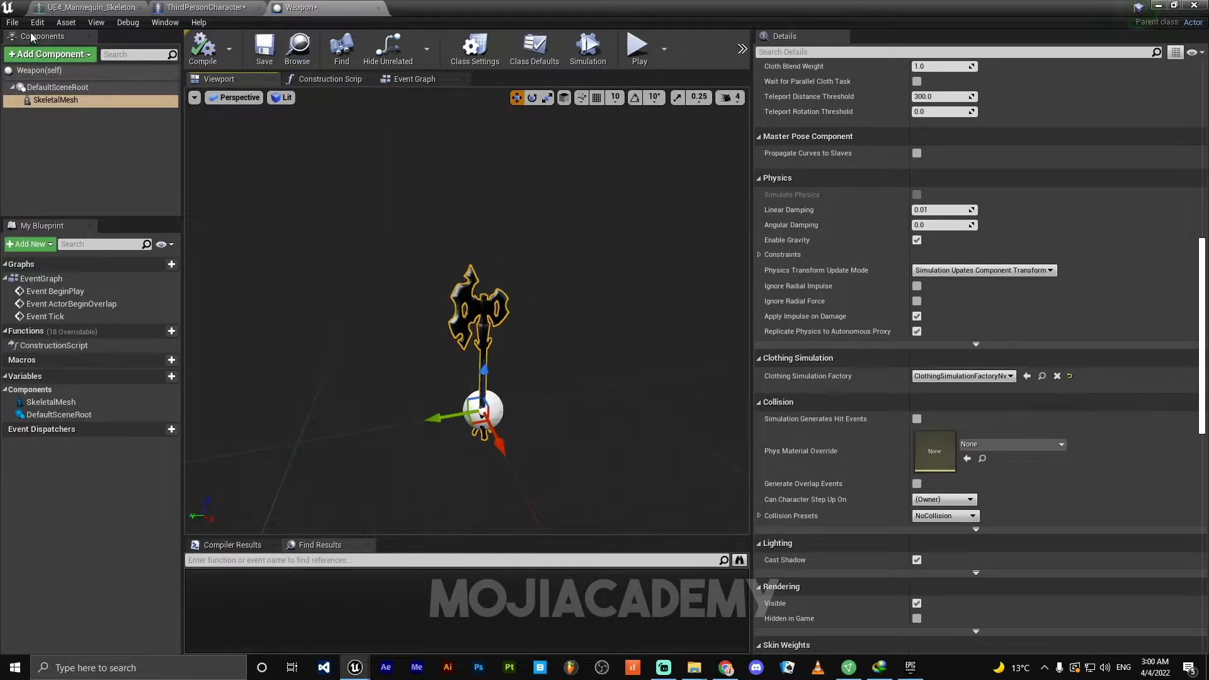
{"action": "left_click", "coordinate": [208, 7]}
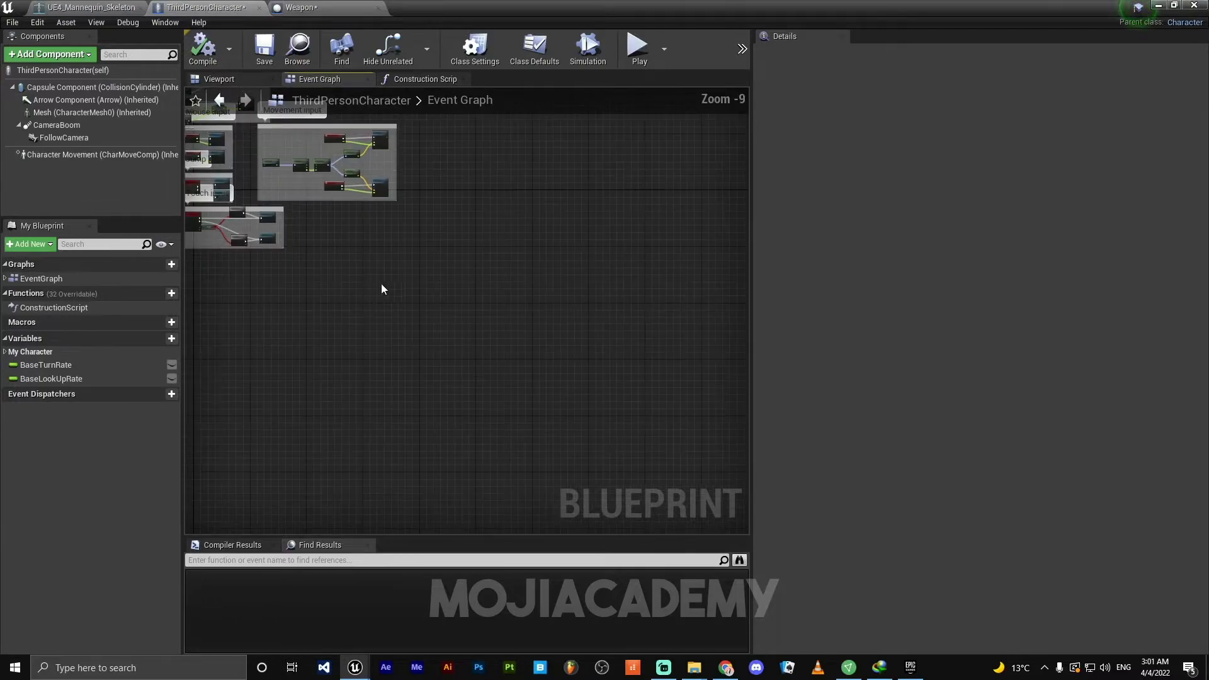
Wire Event BeginPlay into a SpawnActor from Class node with Class set to Weapon.
{"action": "right_click", "coordinate": [380, 289]}
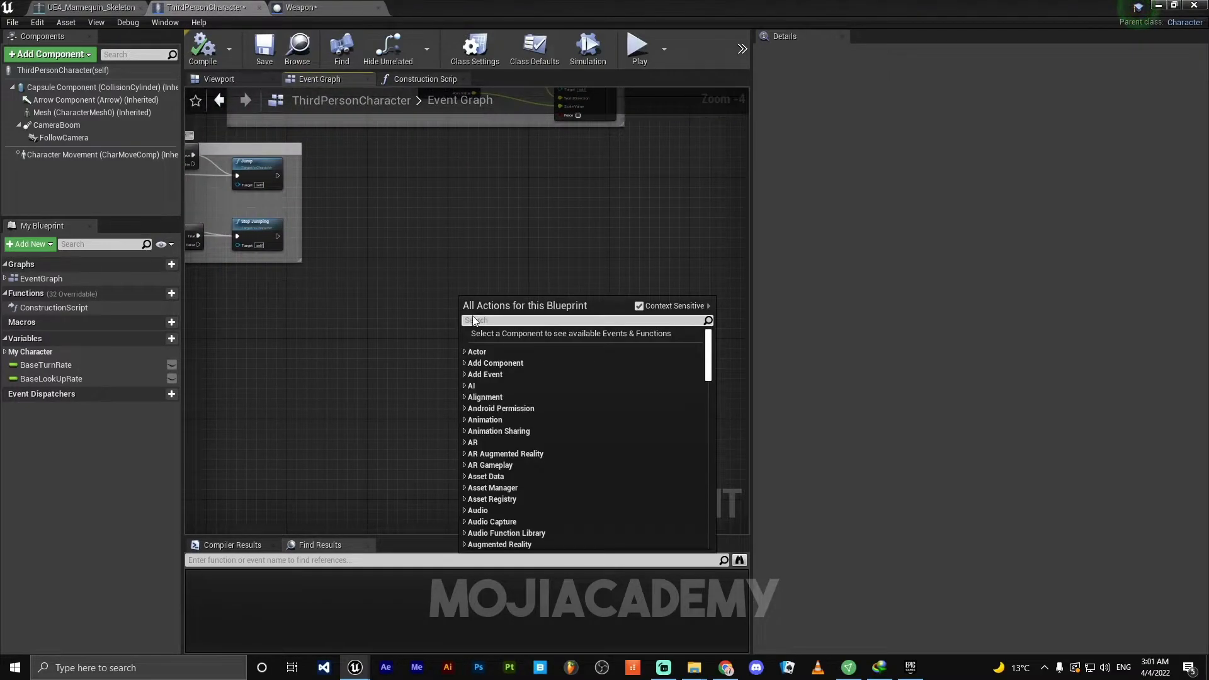
{"action": "type", "text": "event beb"}
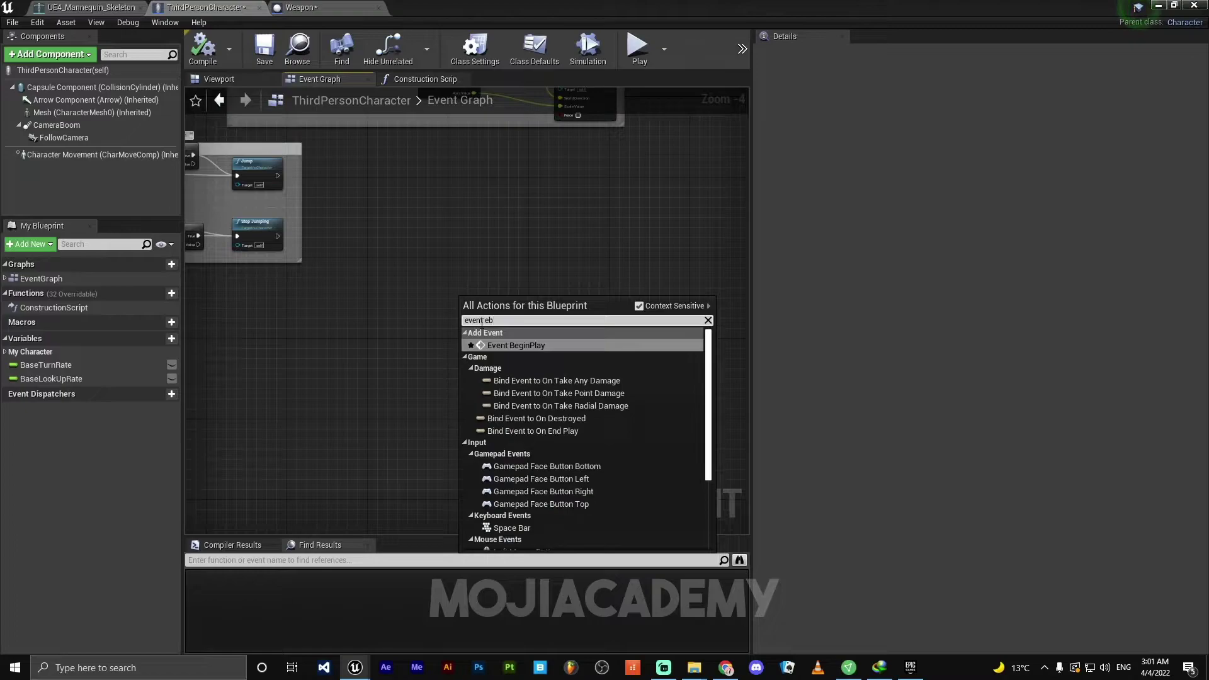
{"action": "left_click", "coordinate": [517, 345]}
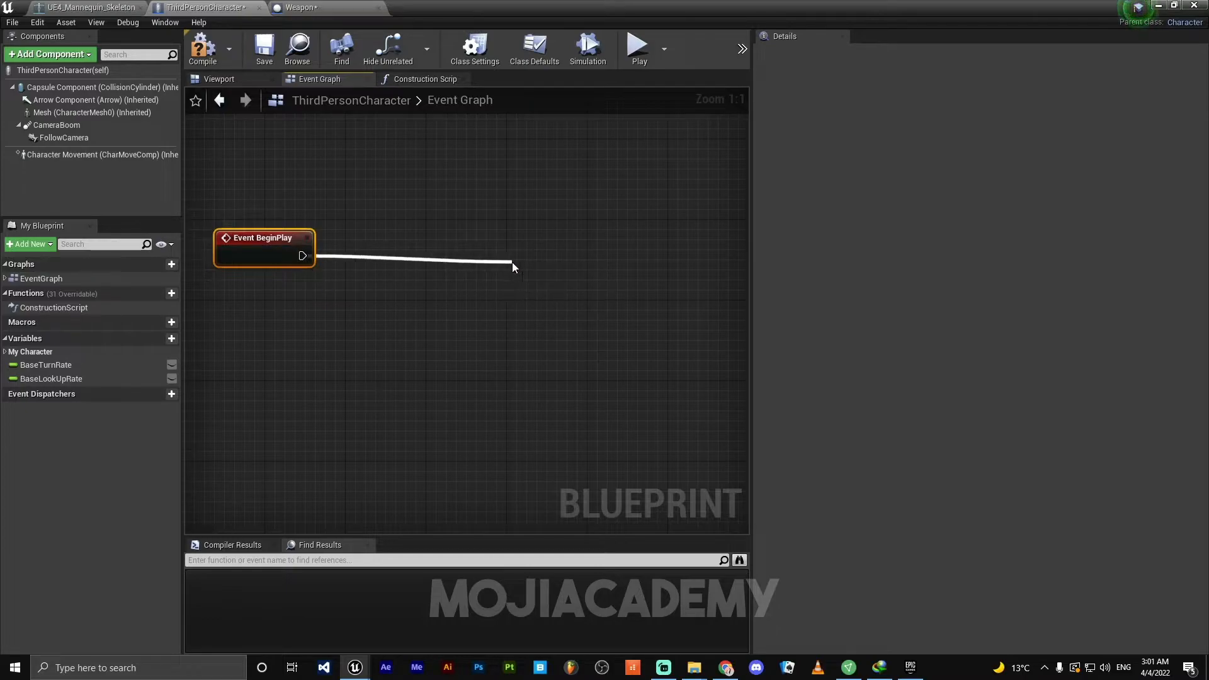
{"action": "left_click", "coordinate": [513, 266]}
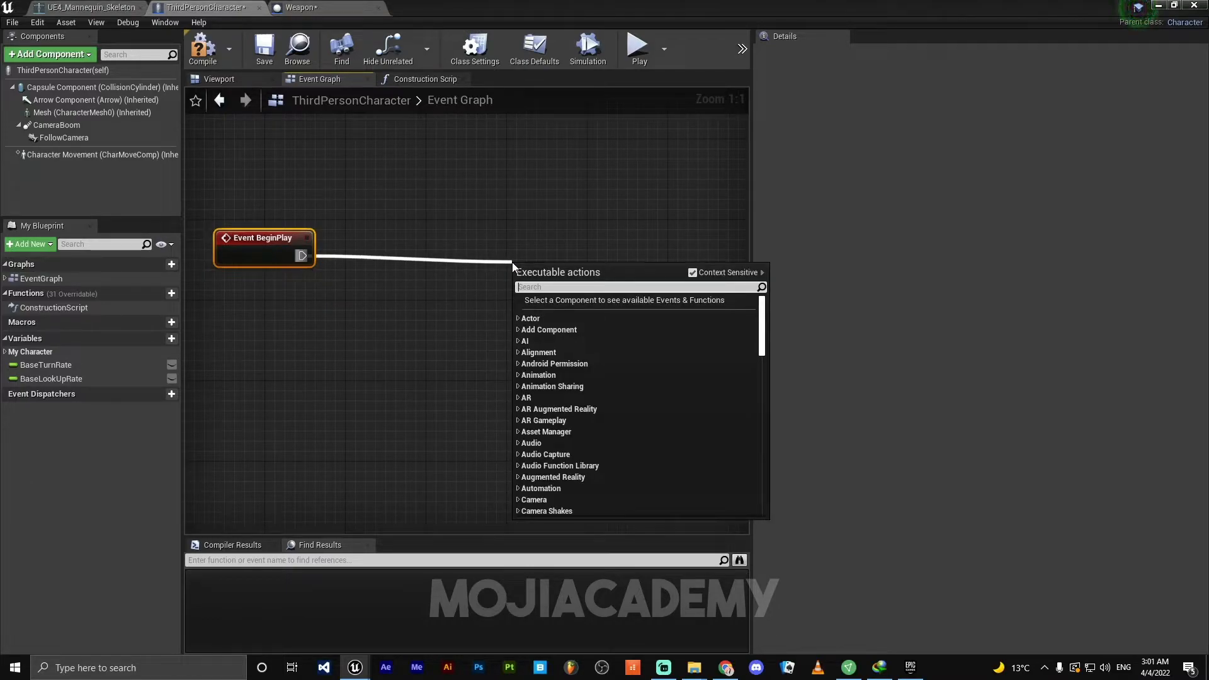
{"action": "type", "text": "spawn"}
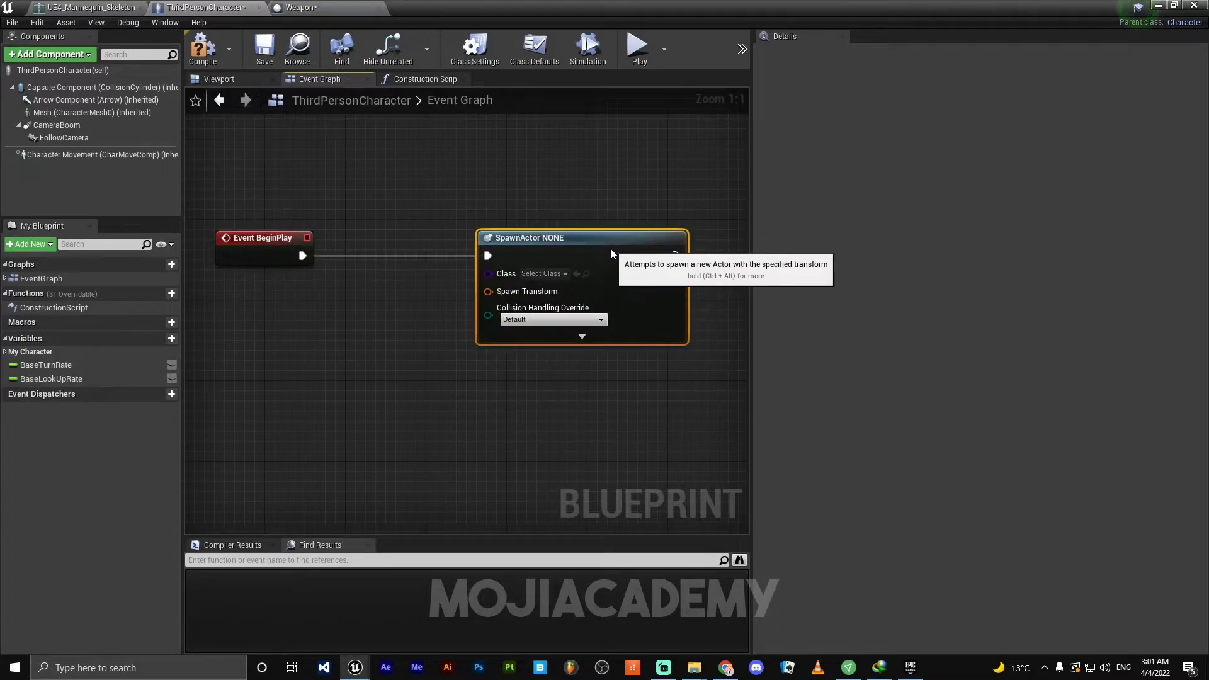
{"action": "left_click", "coordinate": [543, 273]}
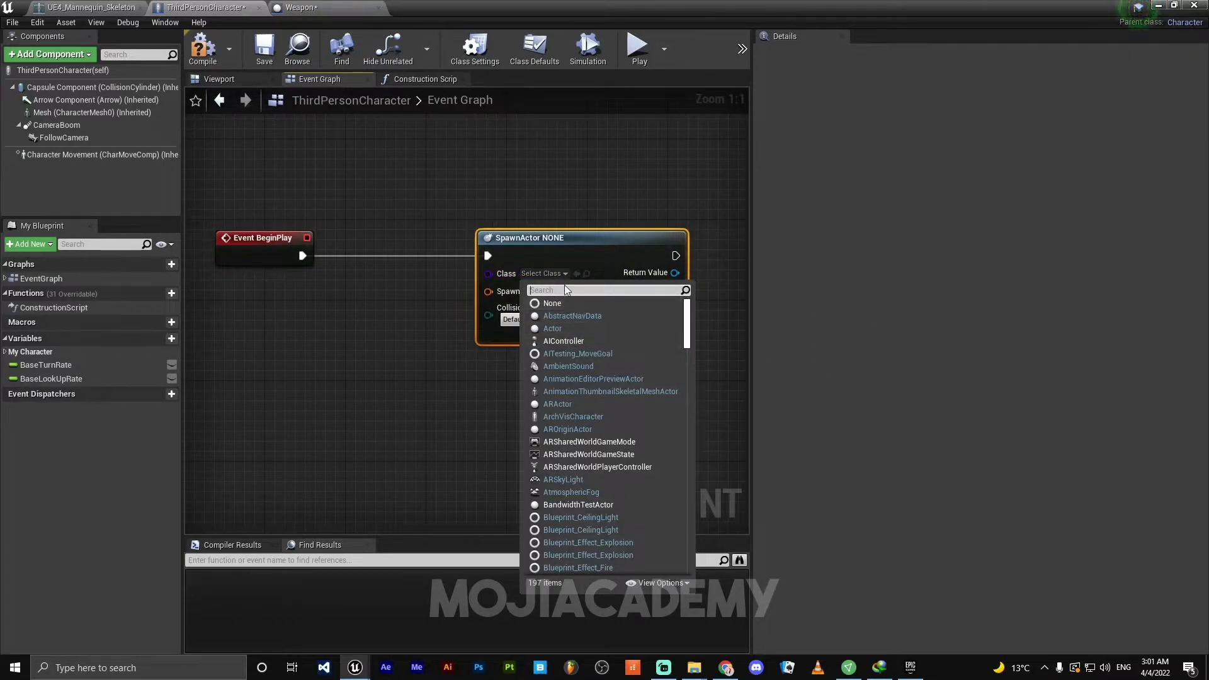
{"action": "type", "text": "wea"}
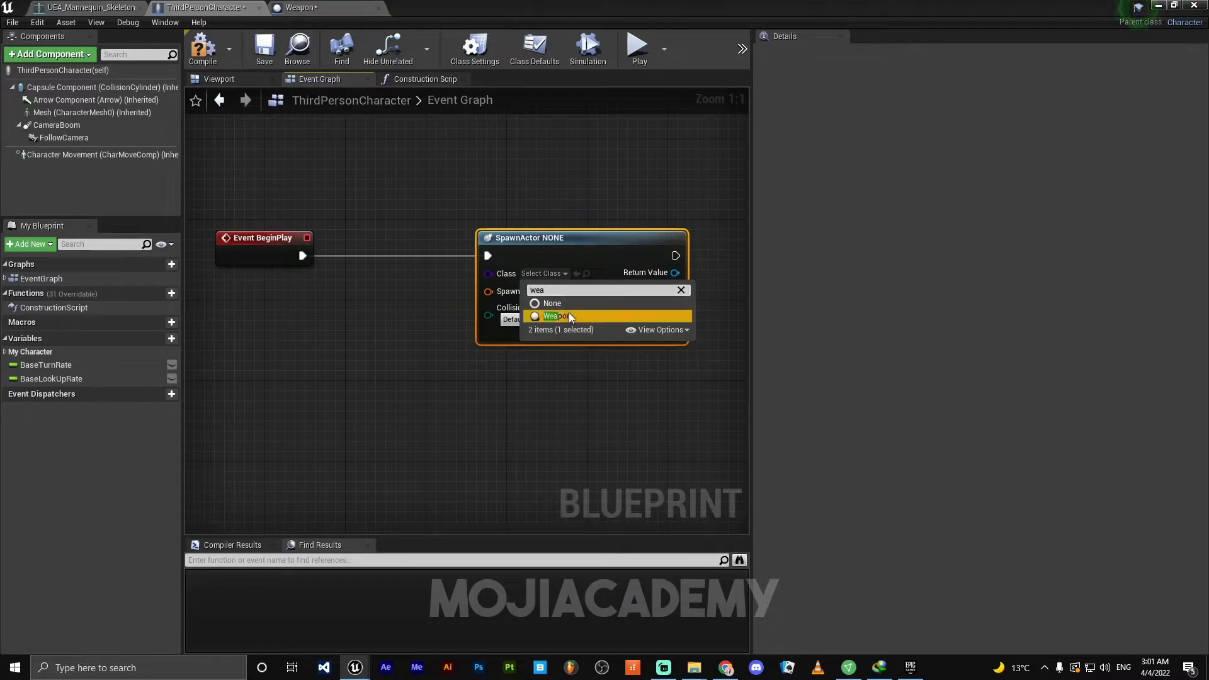
{"action": "left_click", "coordinate": [556, 316]}
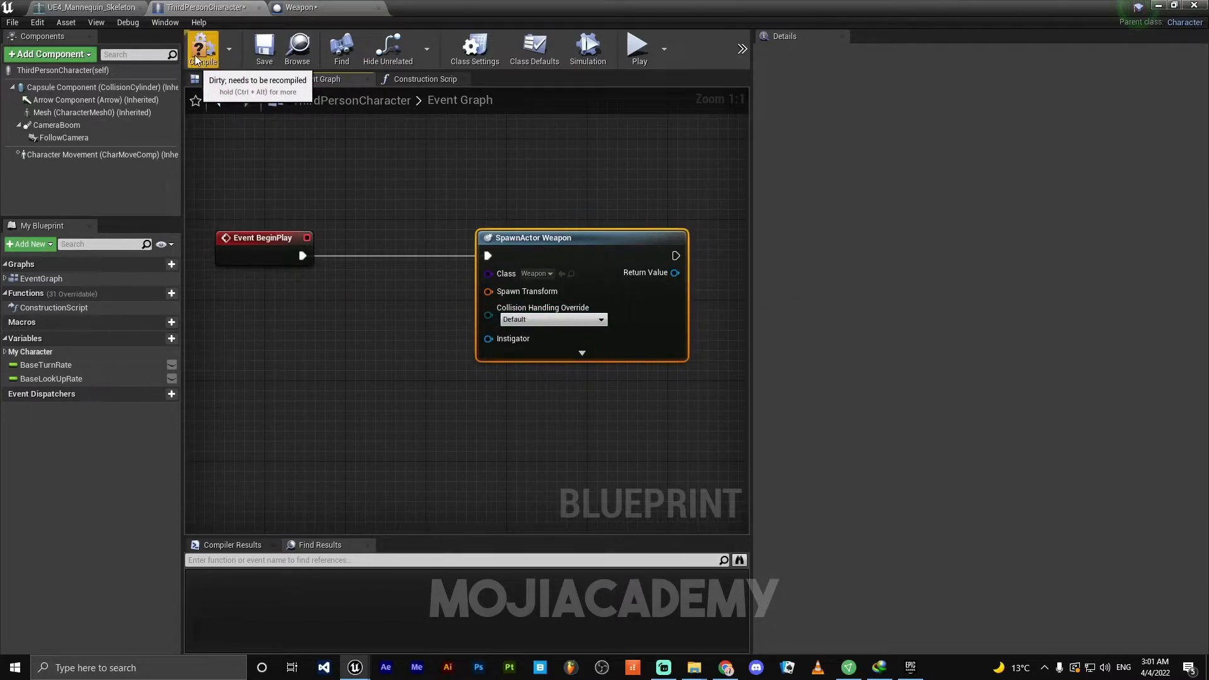
{"action": "mouse_move", "coordinate": [92, 112]}
{"action": "type", "text": "get sock"}
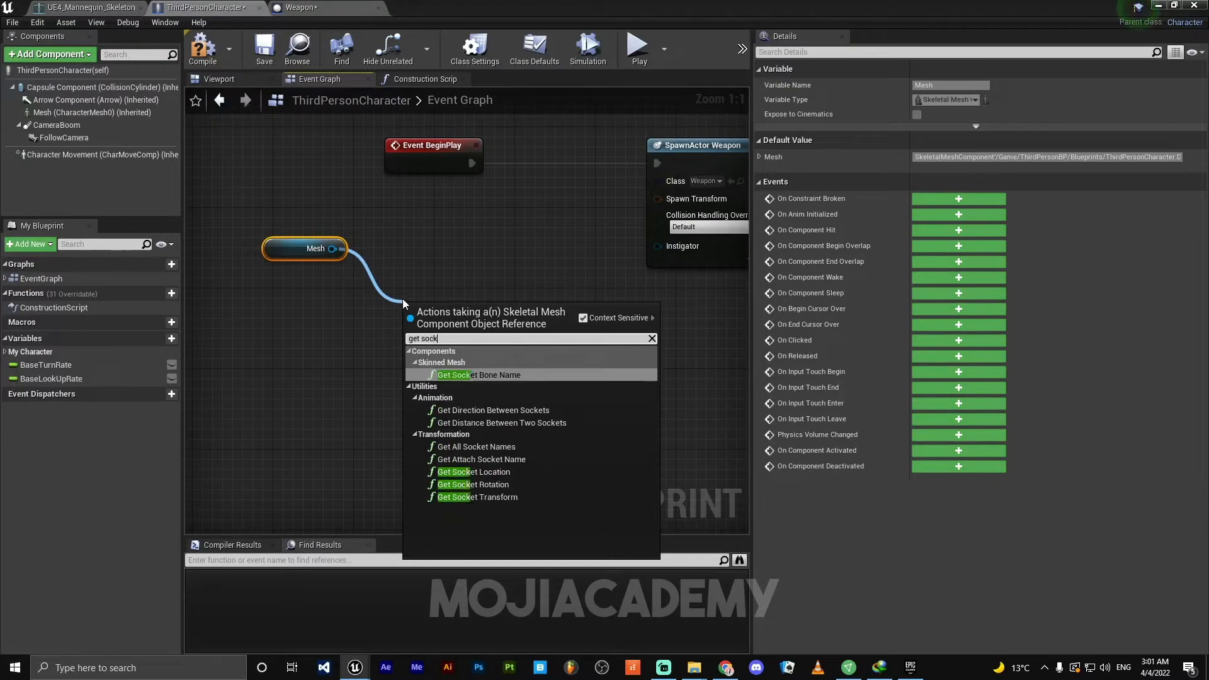
Add Get Socket Transform from the Mesh with In Socket Name set to Weapon.
{"action": "left_click", "coordinate": [475, 496]}
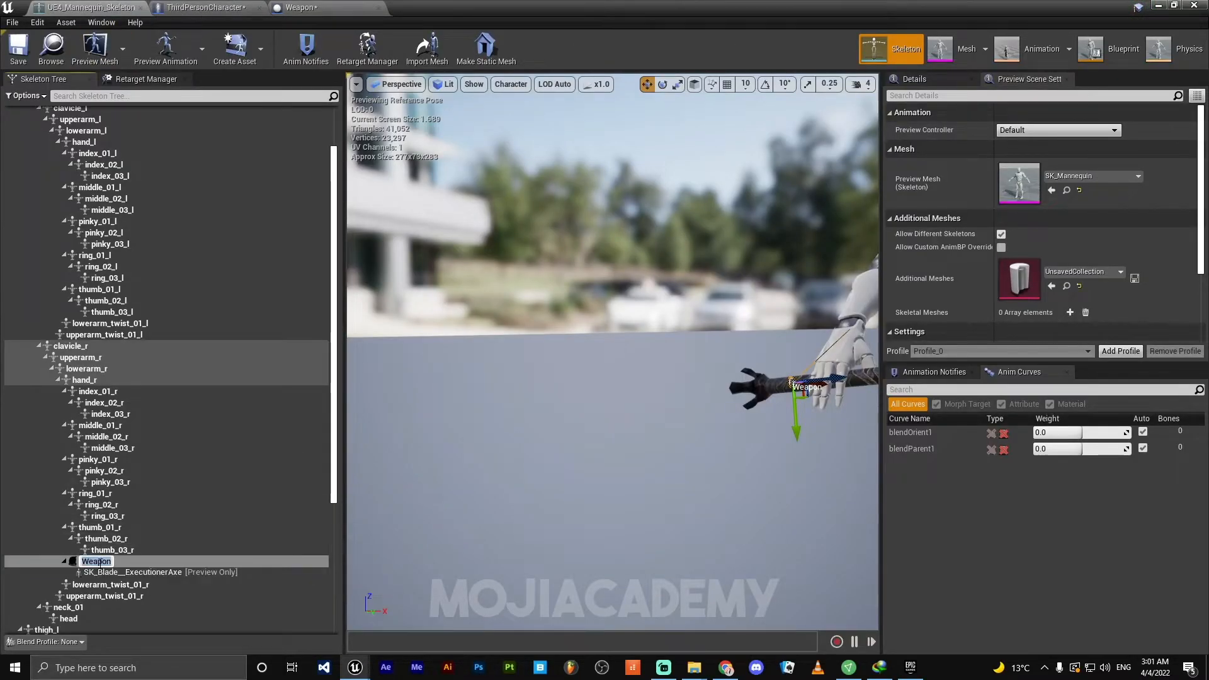
{"action": "mouse_move", "coordinate": [97, 562]}
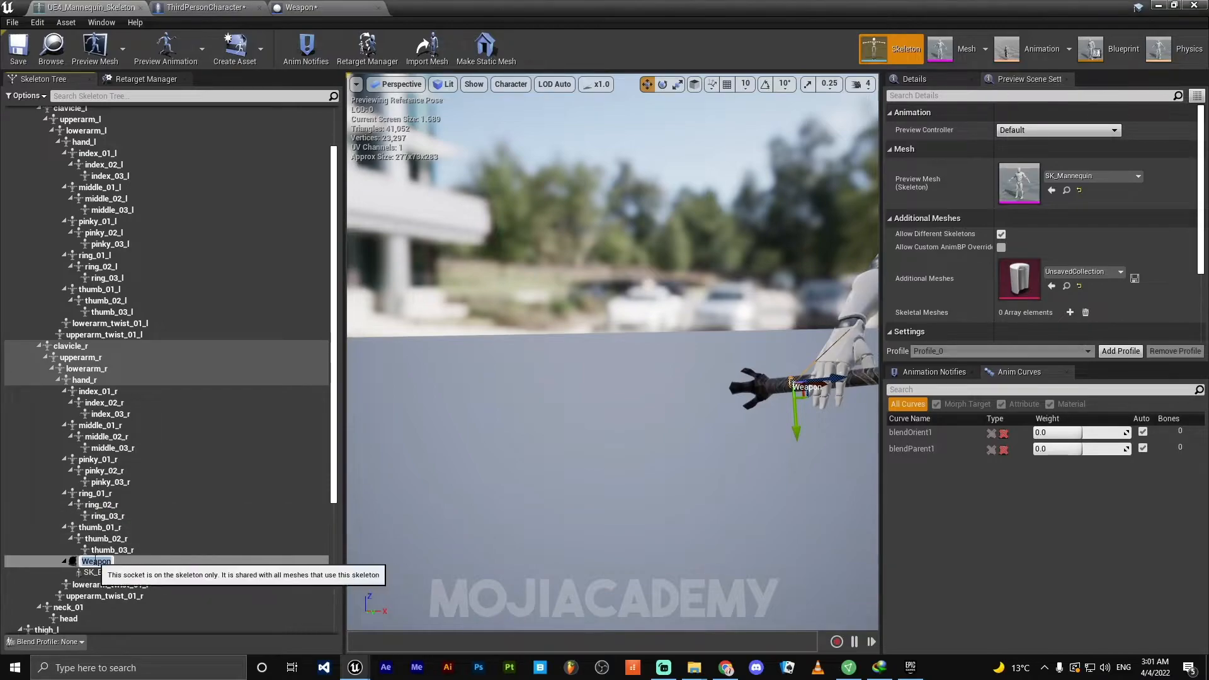
{"action": "left_click", "coordinate": [95, 562]}
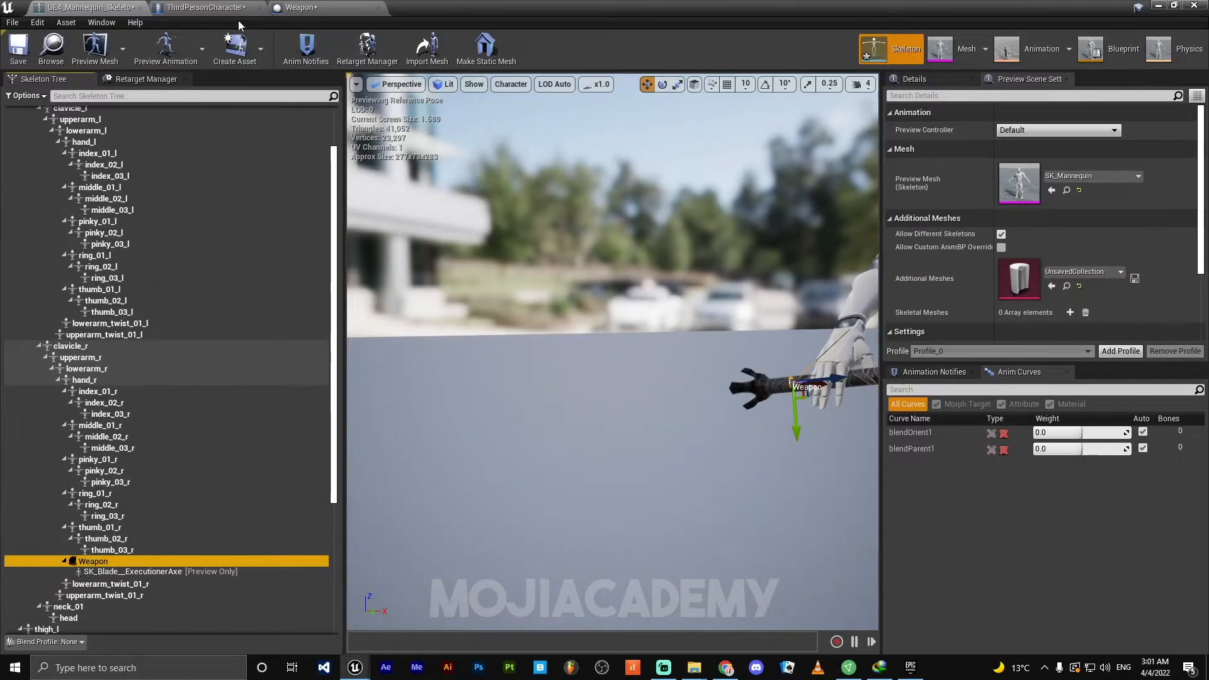
{"action": "left_click", "coordinate": [204, 8]}
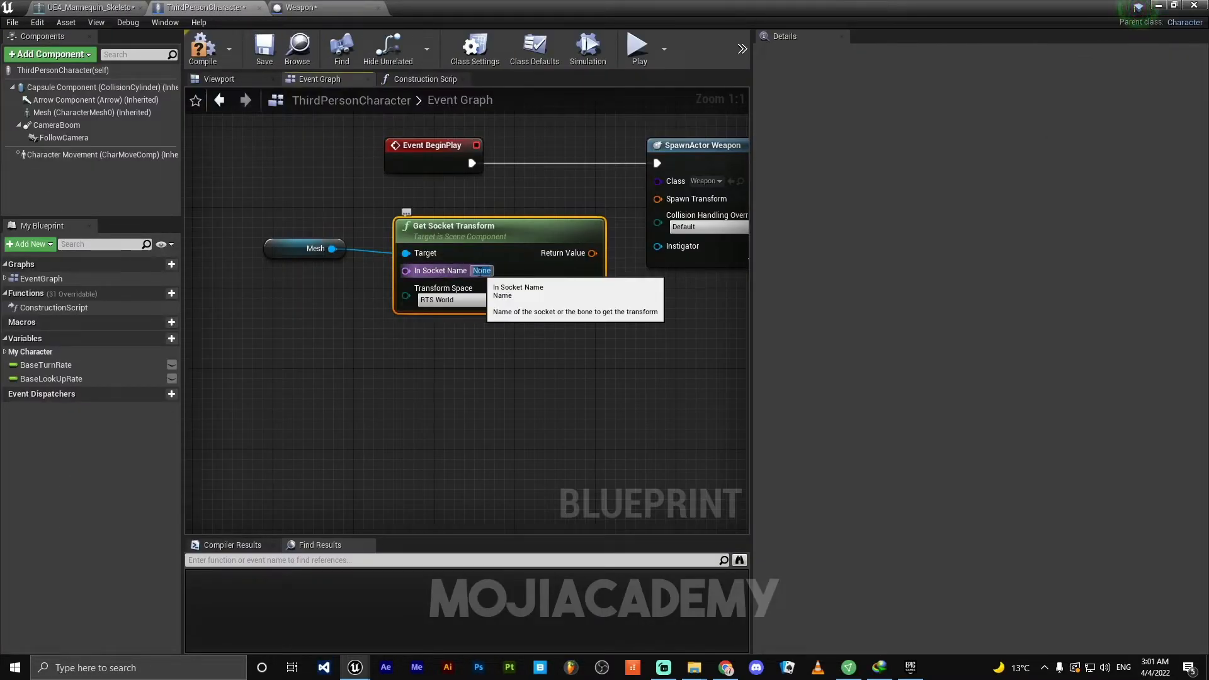
{"action": "type", "text": "Weapon"}
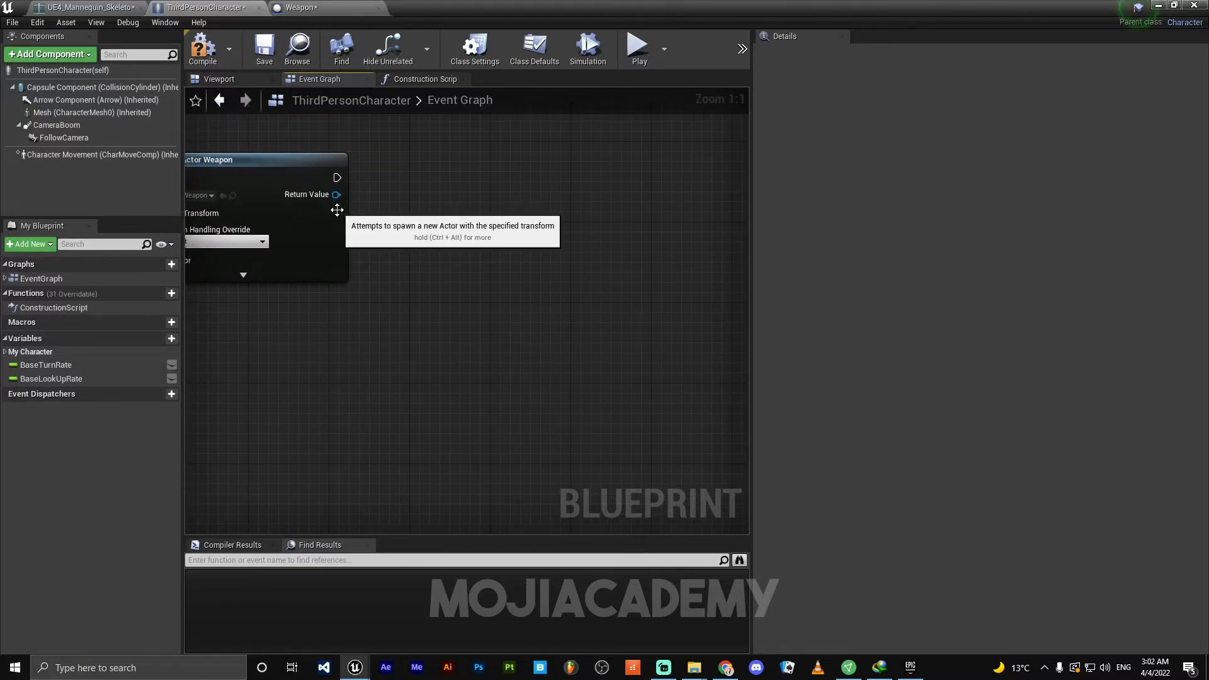
Attach the spawned weapon via AttachActorToComponent at socket Weapon, with location, rotation and scale Snap to Target.
{"action": "left_click_drag", "start_coordinate": [335, 194], "coordinate": [502, 300]}
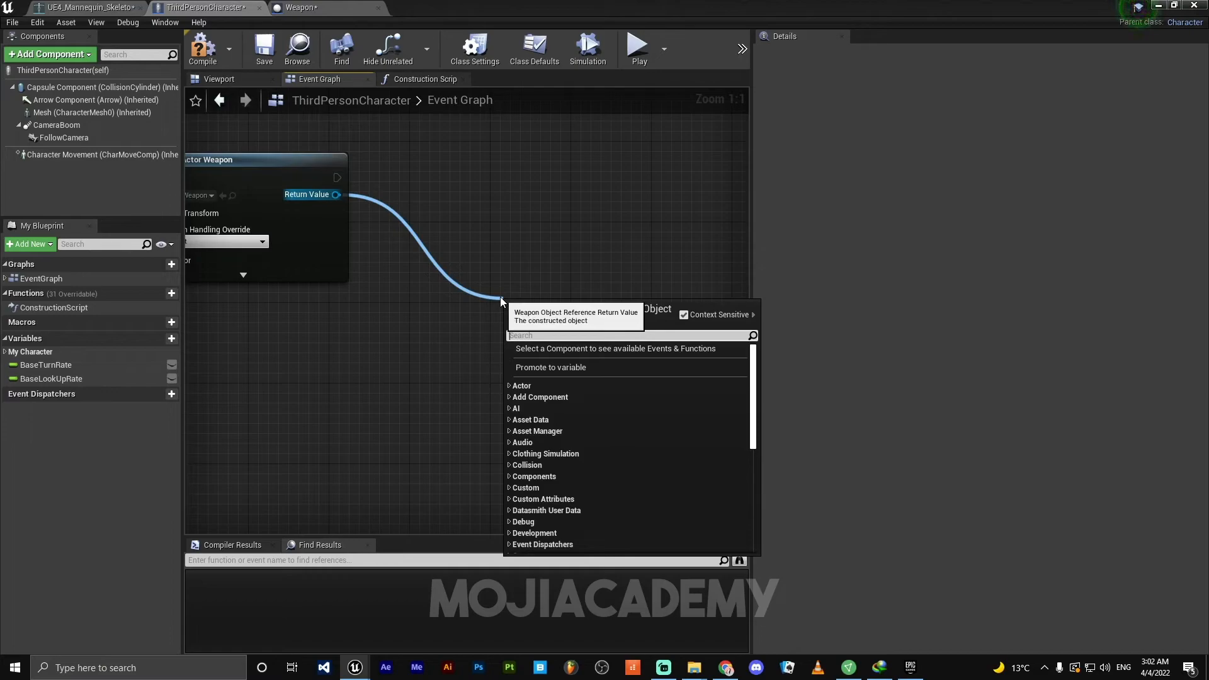
{"action": "type", "text": "atta"}
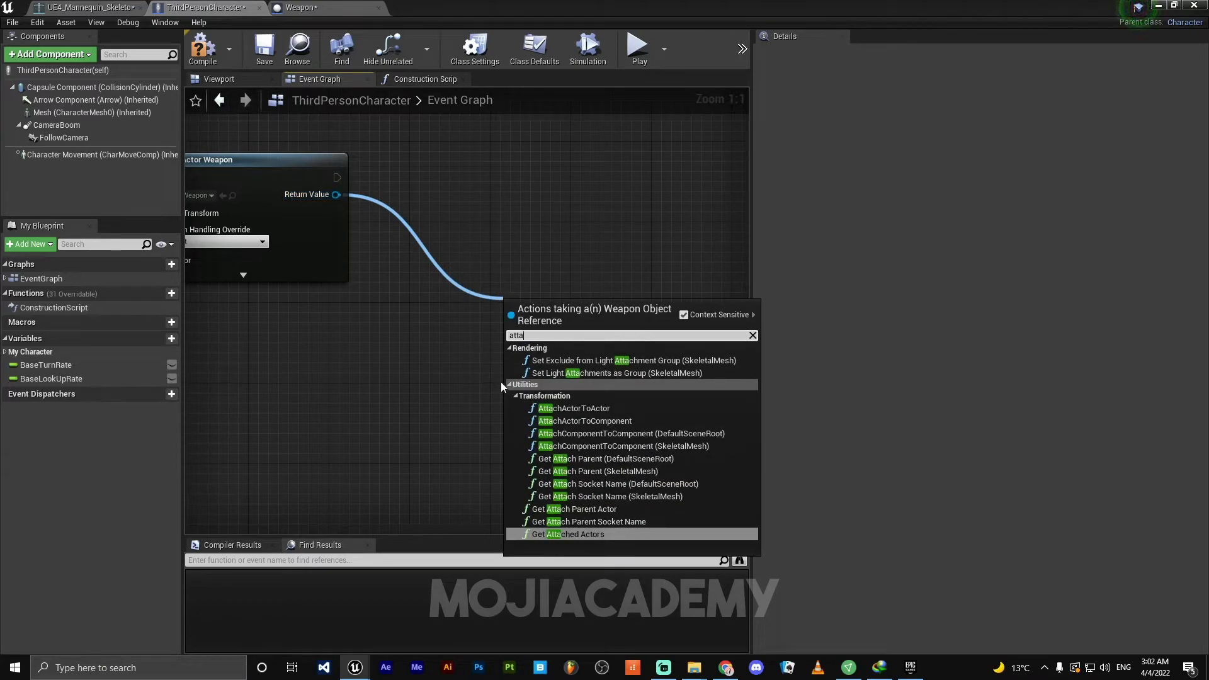
{"action": "mouse_move", "coordinate": [585, 421]}
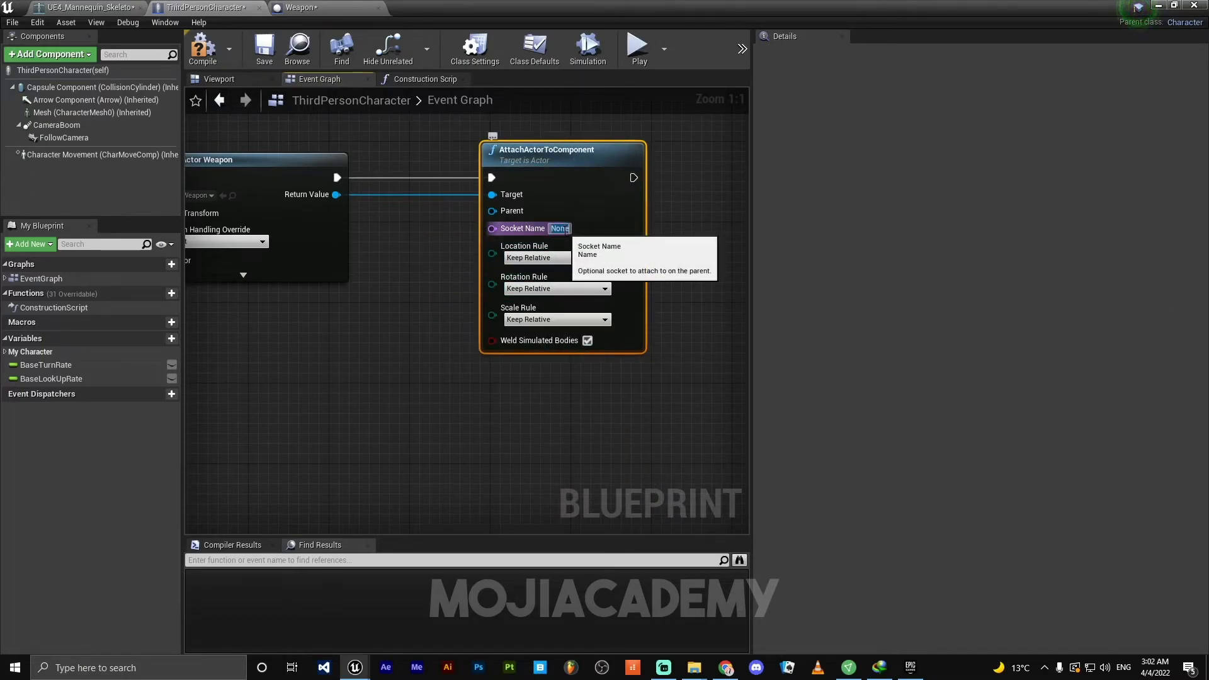
{"action": "type", "text": "Weapon"}
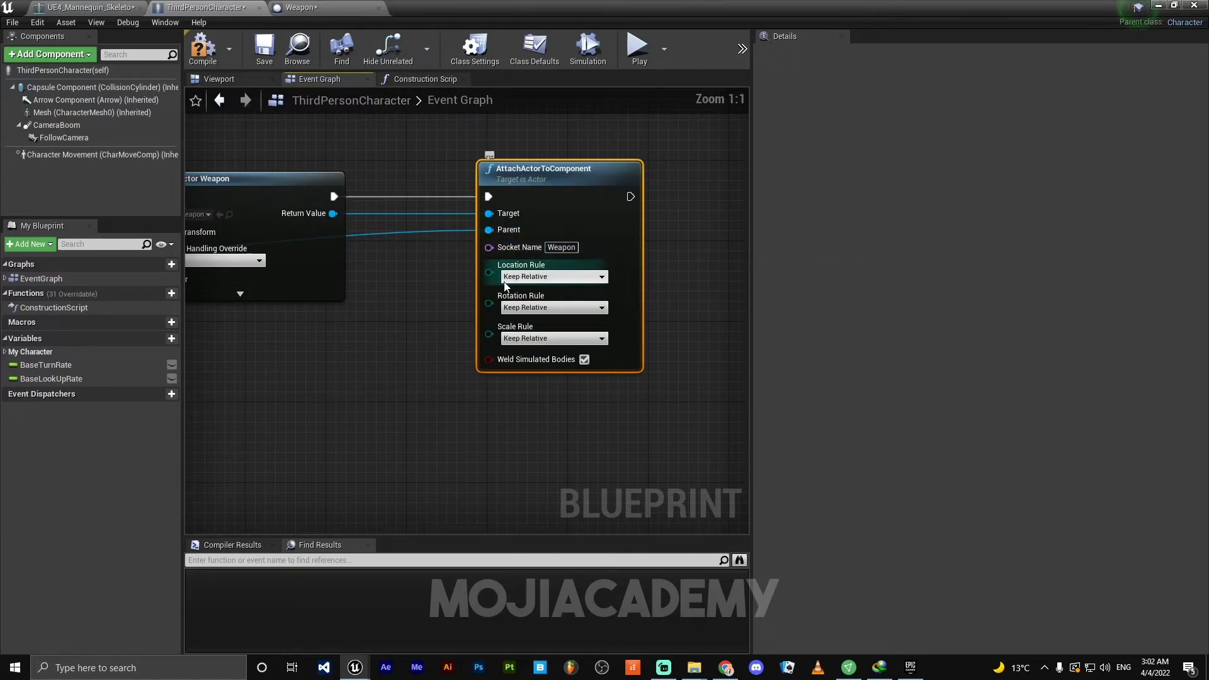
{"action": "left_click", "coordinate": [553, 275]}
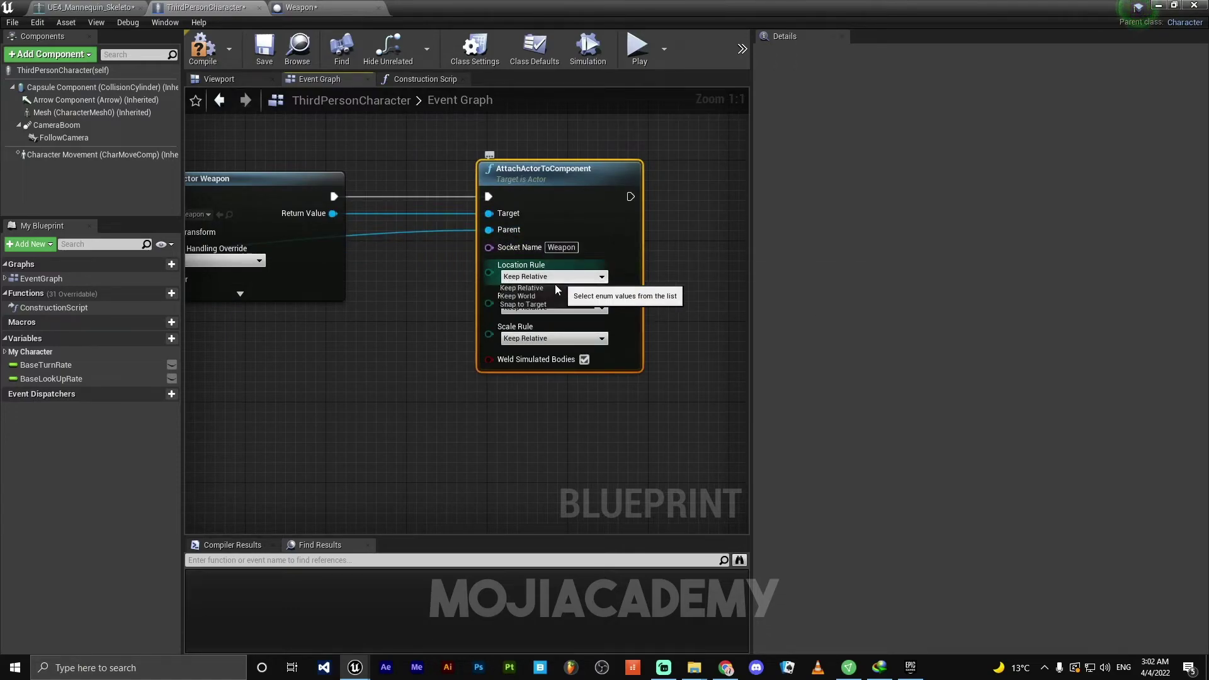
{"action": "left_click", "coordinate": [523, 304]}
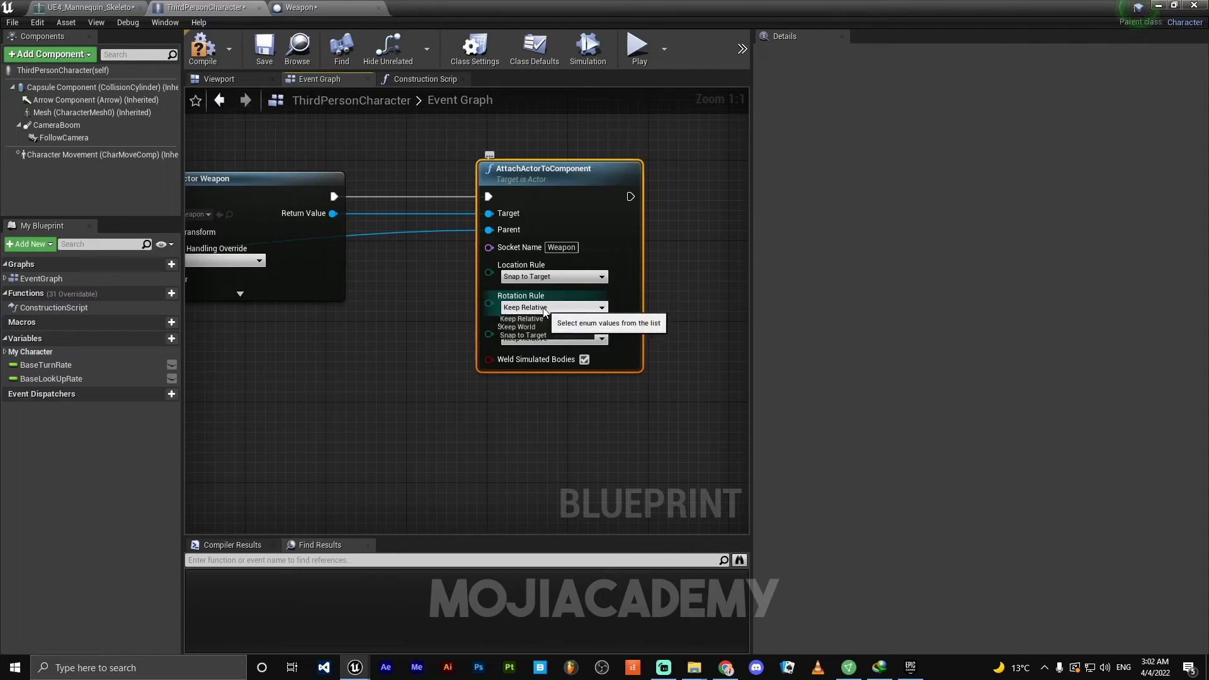
{"action": "left_click", "coordinate": [524, 335]}
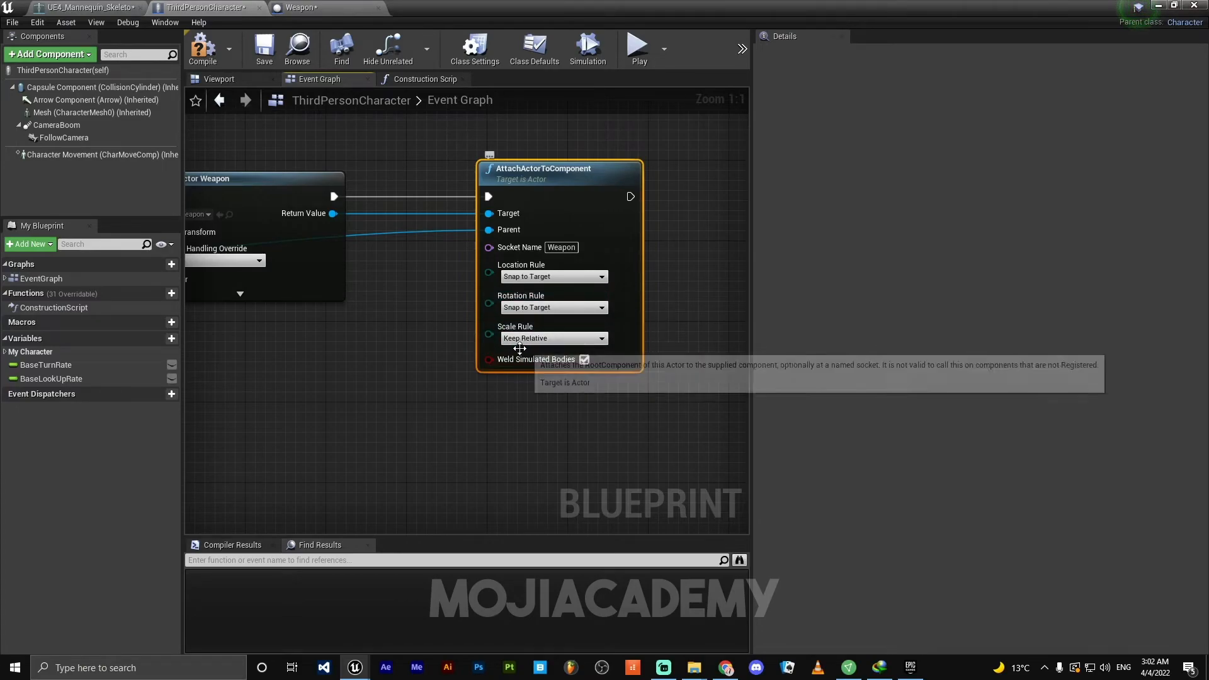
{"action": "left_click", "coordinate": [552, 338]}
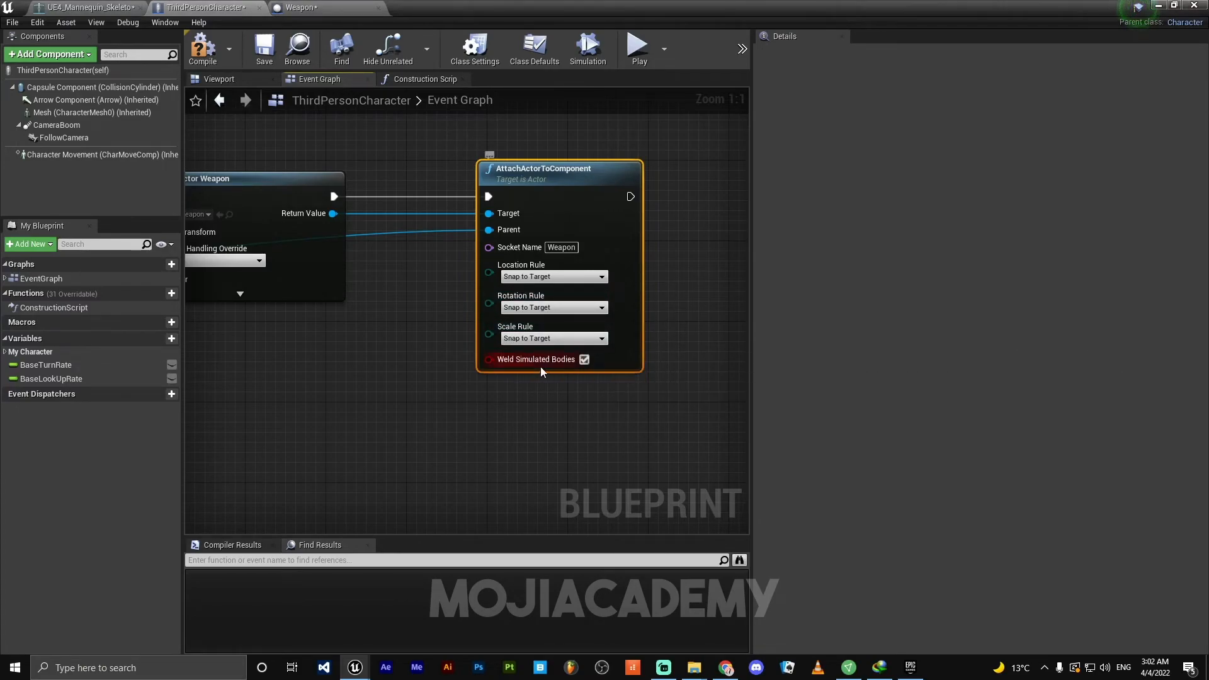
{"action": "scroll", "scroll_direction": "down", "scroll_amount": 3}
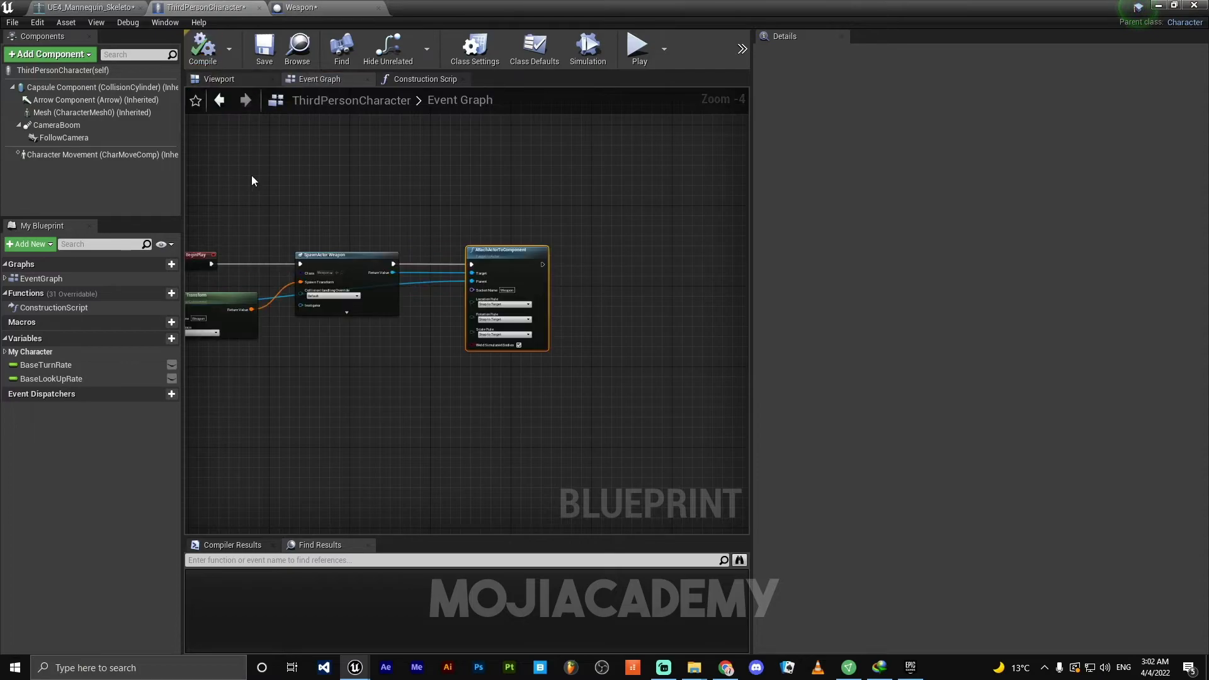
{"action": "scroll", "scroll_direction": "up", "scroll_amount": 3}
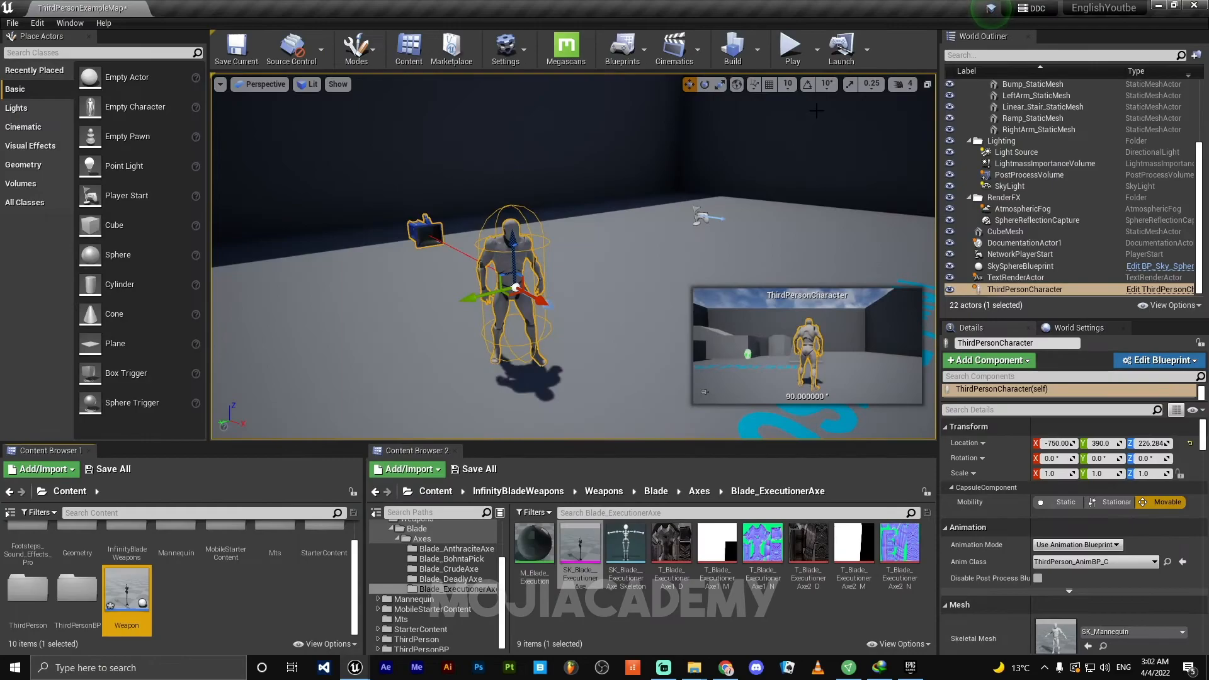
Play the level to verify the mannequin walks around holding the executioner axe.
{"action": "left_click", "coordinate": [792, 48]}
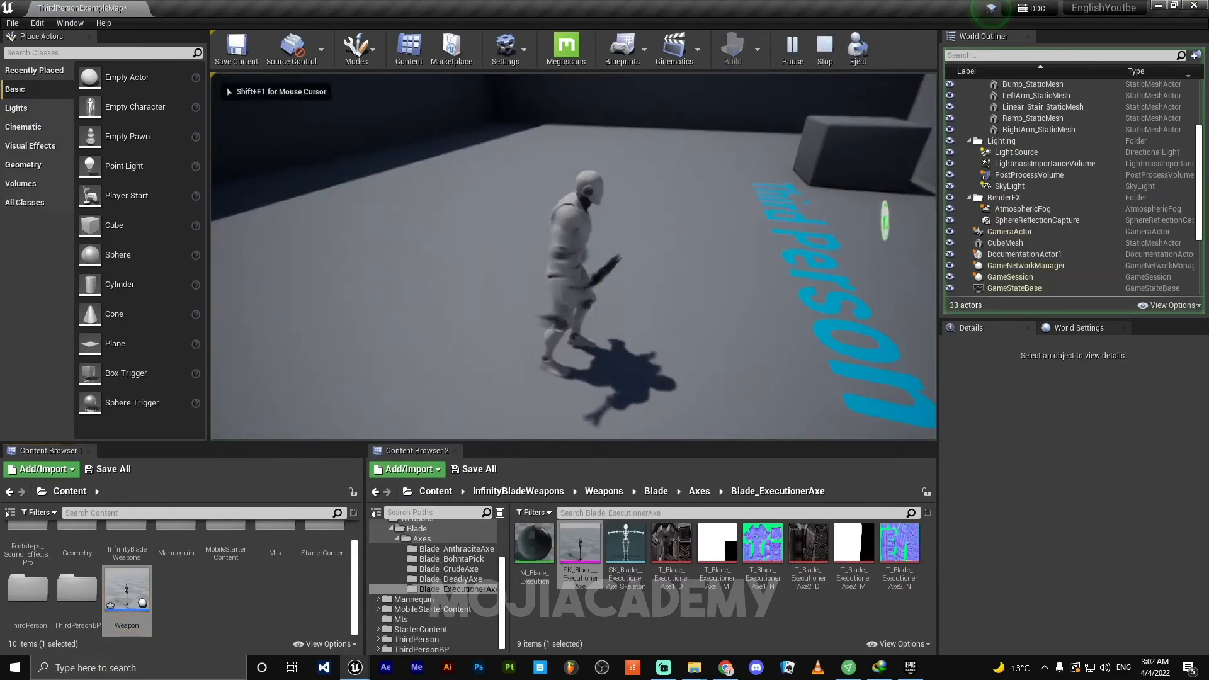